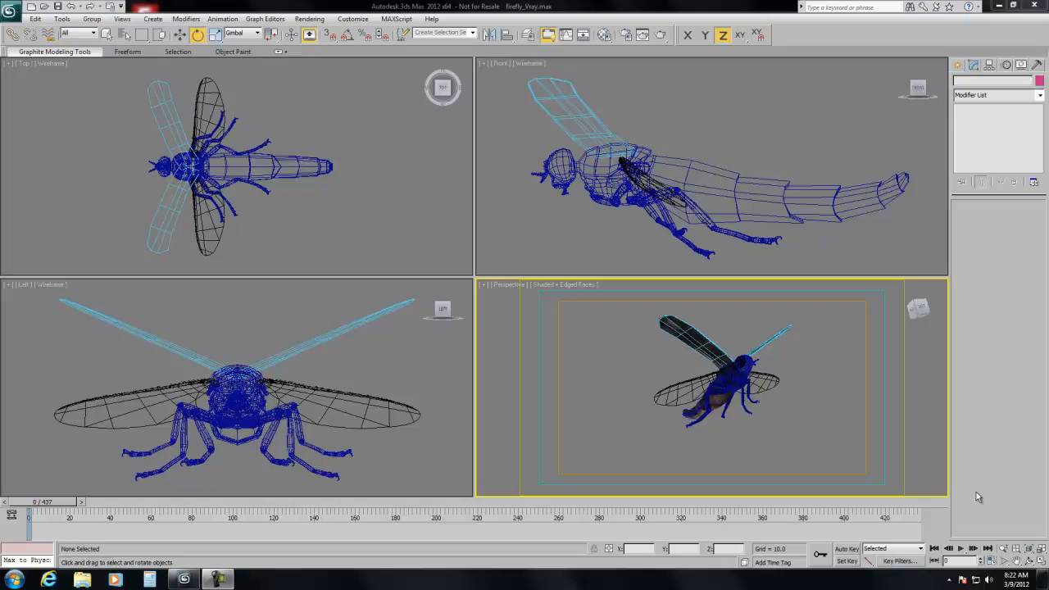
{"action": "mouse_move", "coordinate": [319, 185]}
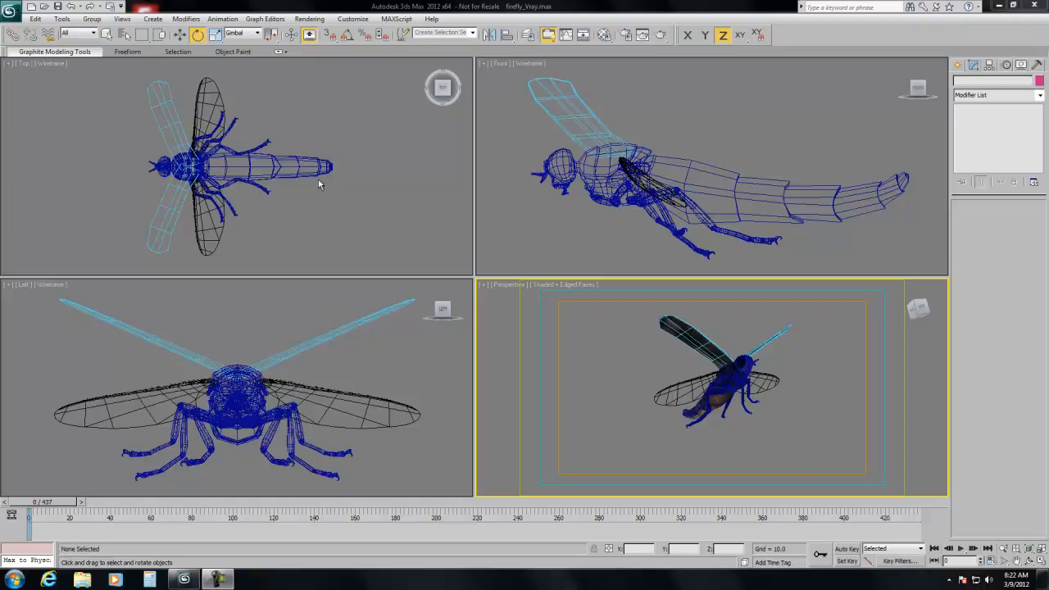
{"action": "mouse_move", "coordinate": [504, 402]}
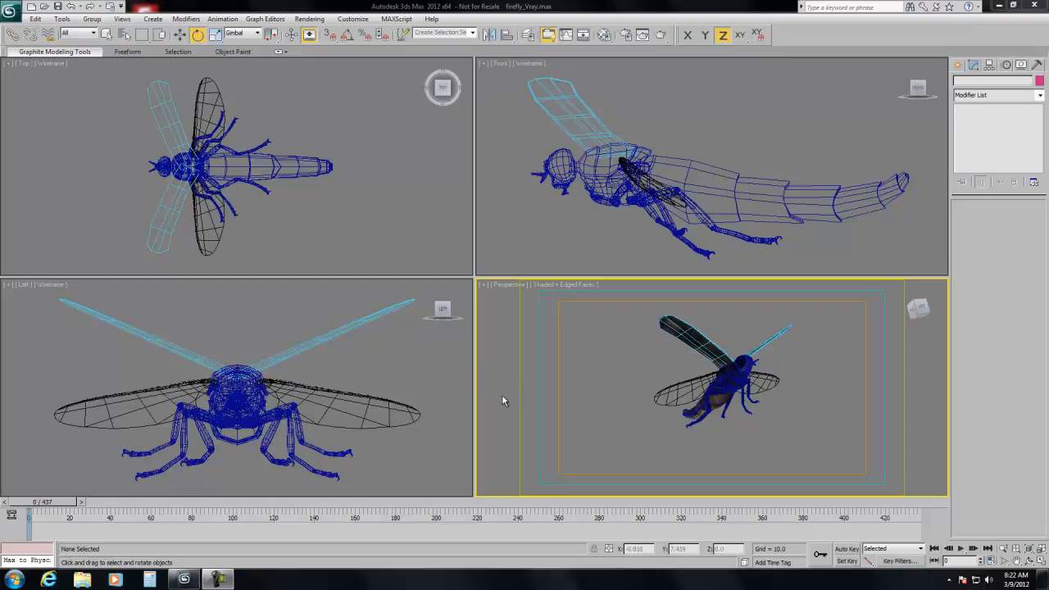
{"action": "mouse_move", "coordinate": [496, 407]}
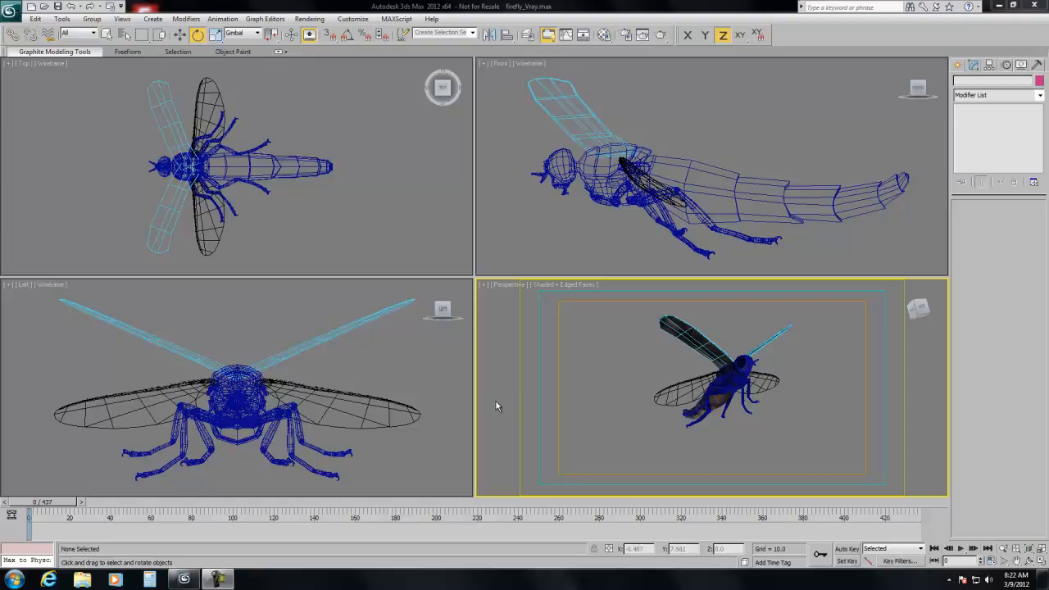
{"action": "mouse_move", "coordinate": [494, 402]}
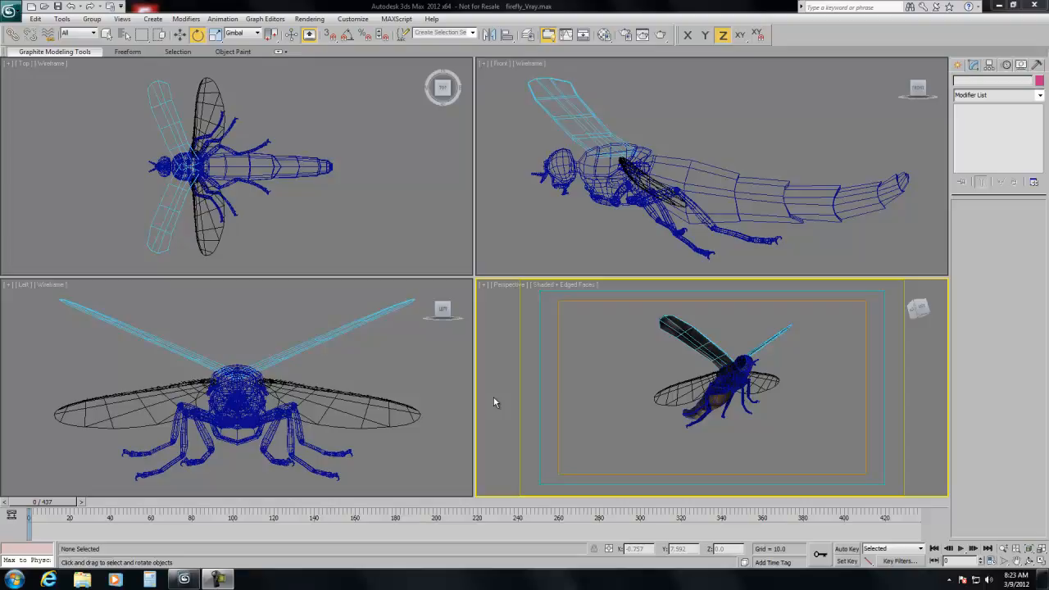
{"action": "mouse_move", "coordinate": [728, 450]}
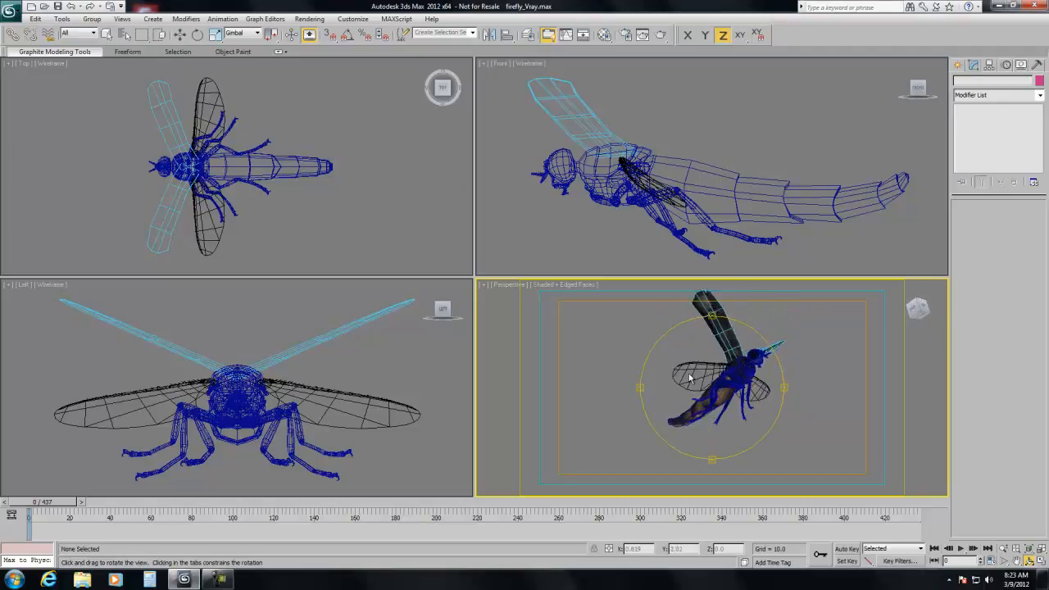
Step: Turn on Auto Key and move the time slider to frame 3
{"action": "left_click_drag", "start_coordinate": [688, 377], "coordinate": [570, 400]}
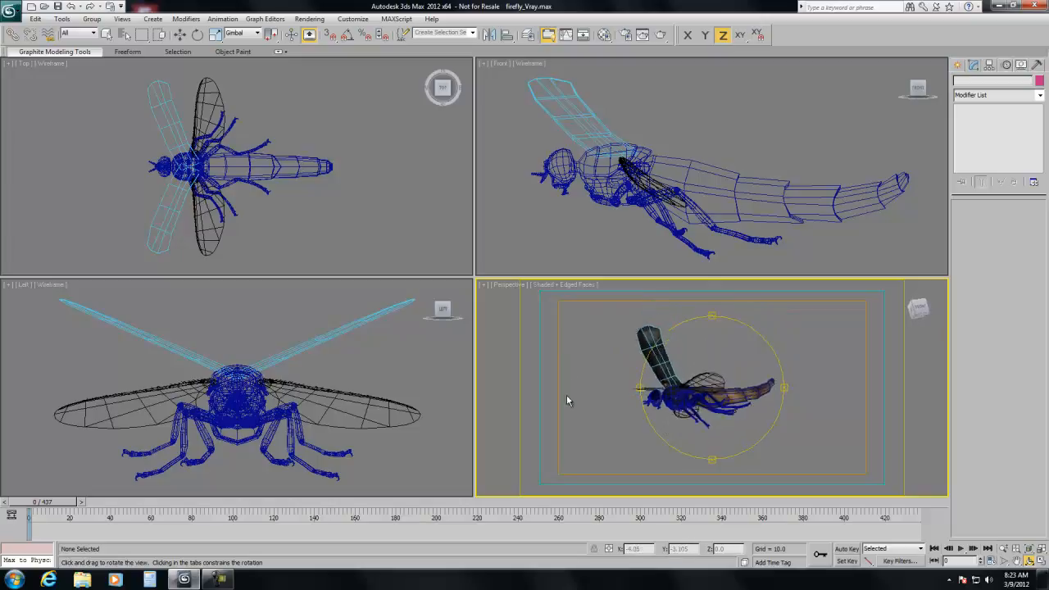
{"action": "left_click_drag", "start_coordinate": [568, 400], "coordinate": [701, 375]}
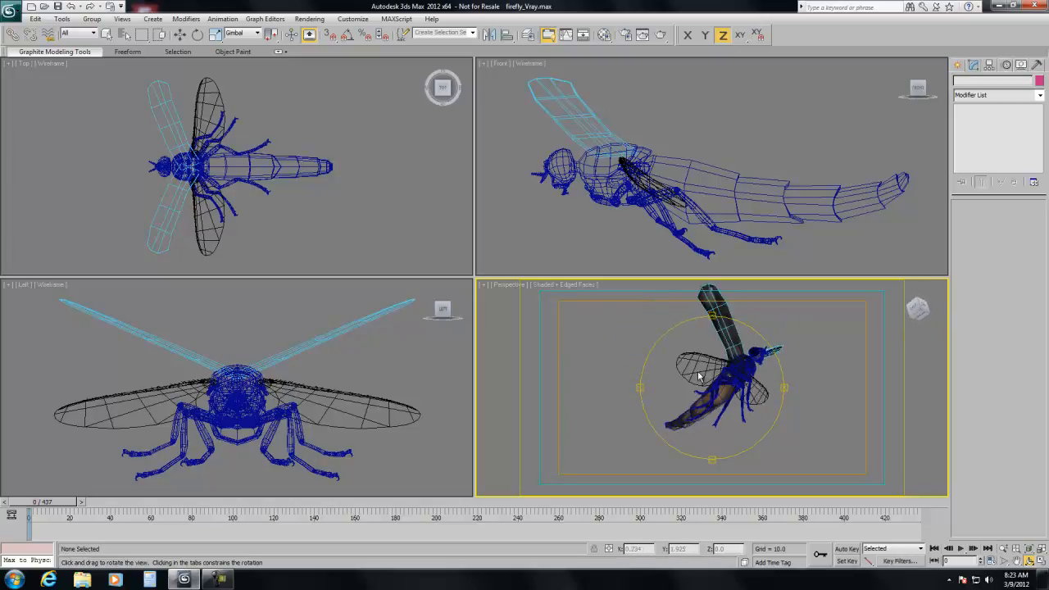
{"action": "left_click_drag", "start_coordinate": [700, 377], "coordinate": [700, 409]}
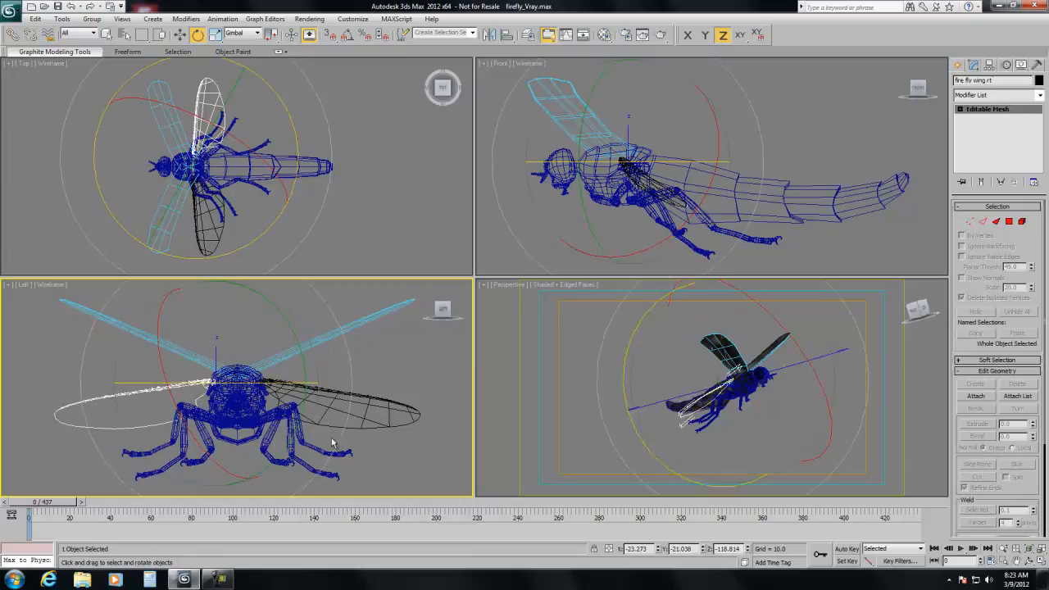
{"action": "left_click", "coordinate": [846, 548]}
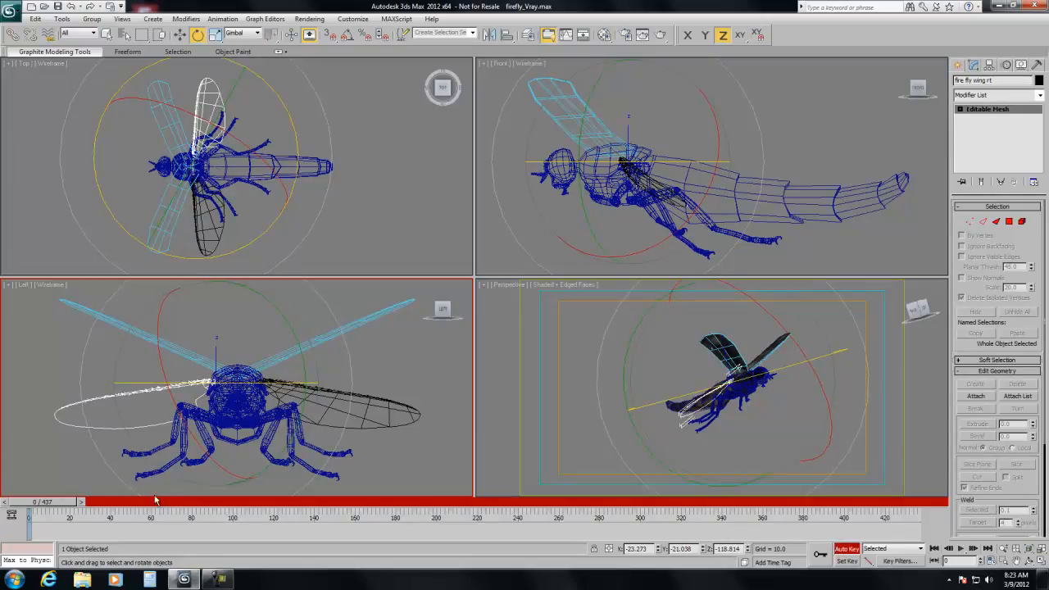
{"action": "left_click_drag", "start_coordinate": [29, 517], "coordinate": [62, 517]}
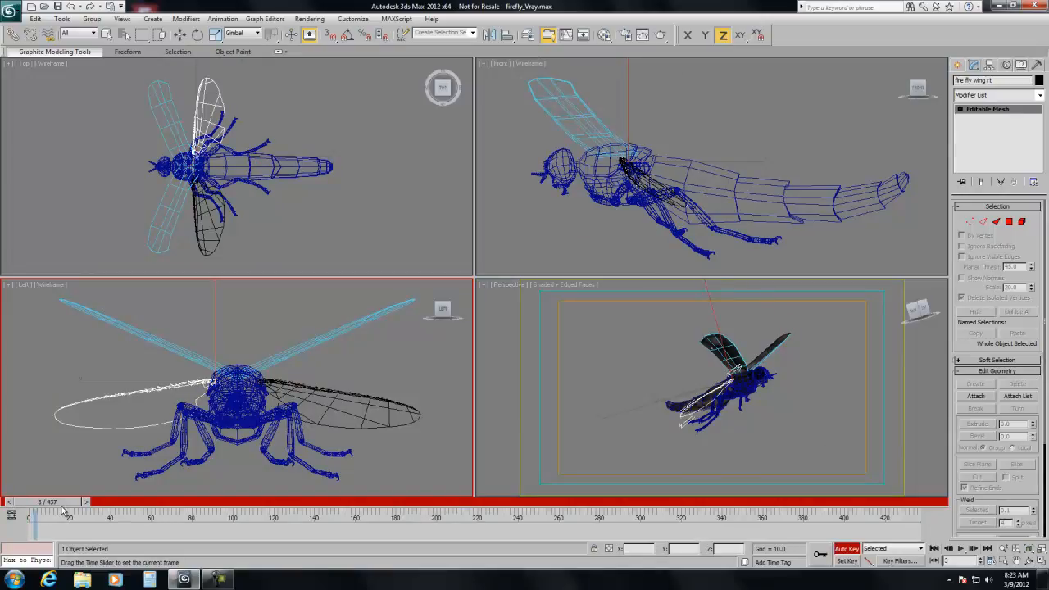
Step: Rotate the wing upward at frame 3 in Local coordinates
{"action": "left_click", "coordinate": [197, 33]}
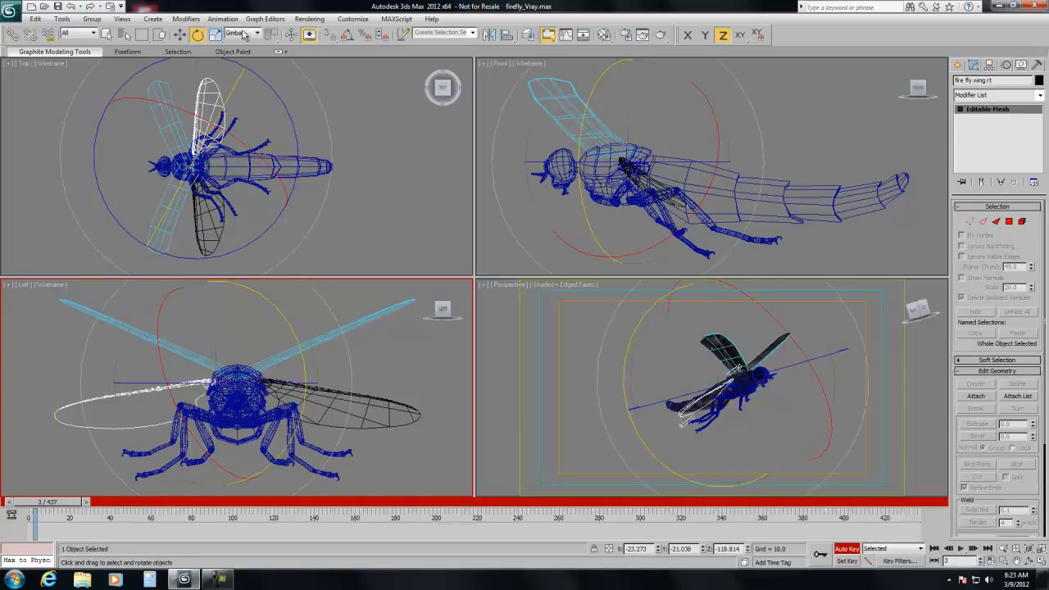
{"action": "left_click", "coordinate": [237, 33]}
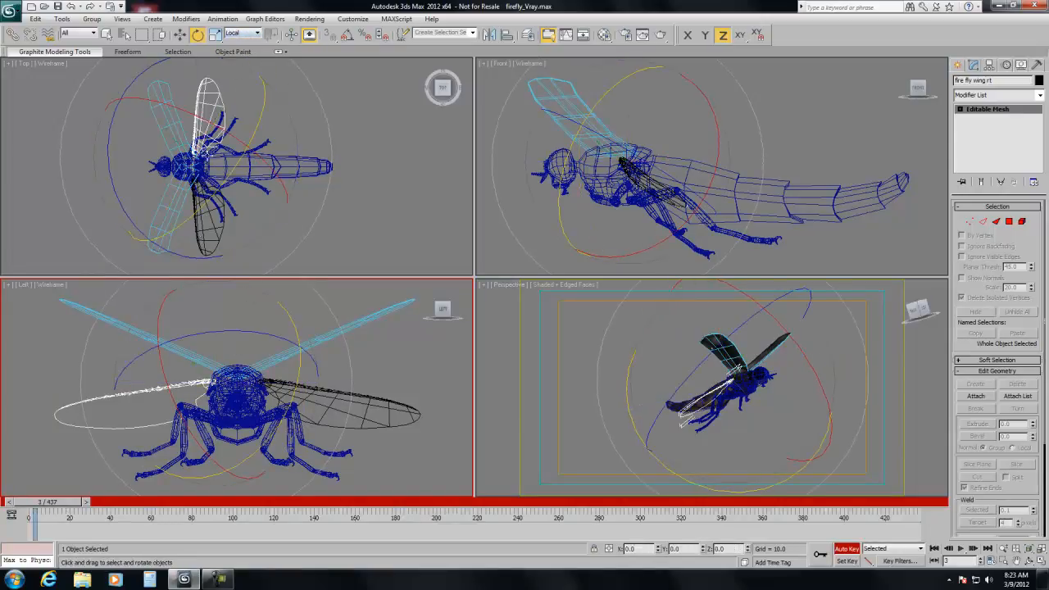
{"action": "left_click_drag", "start_coordinate": [246, 385], "coordinate": [295, 391]}
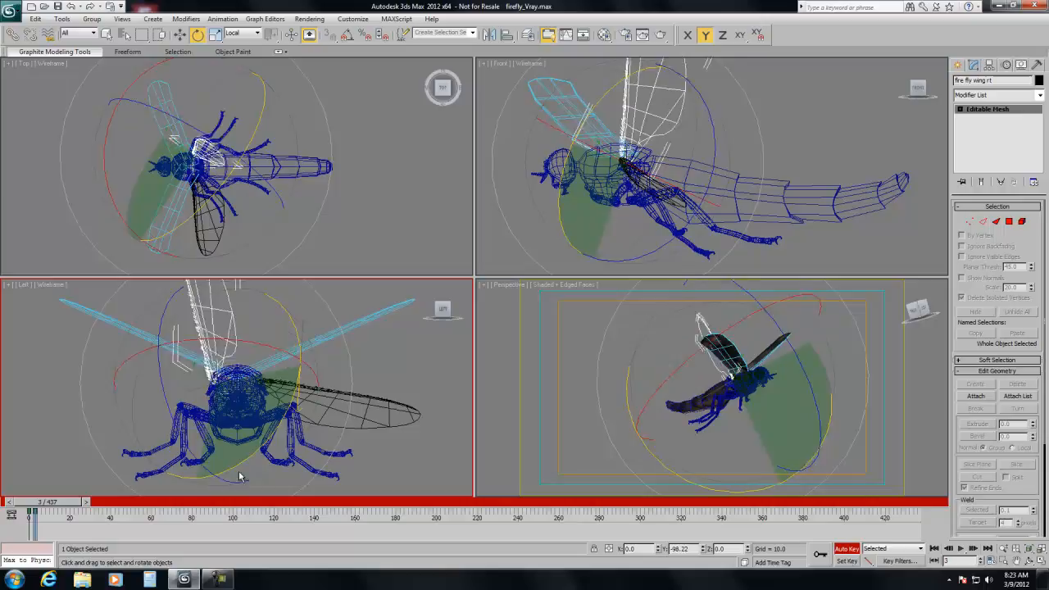
{"action": "left_click_drag", "start_coordinate": [238, 475], "coordinate": [246, 455]}
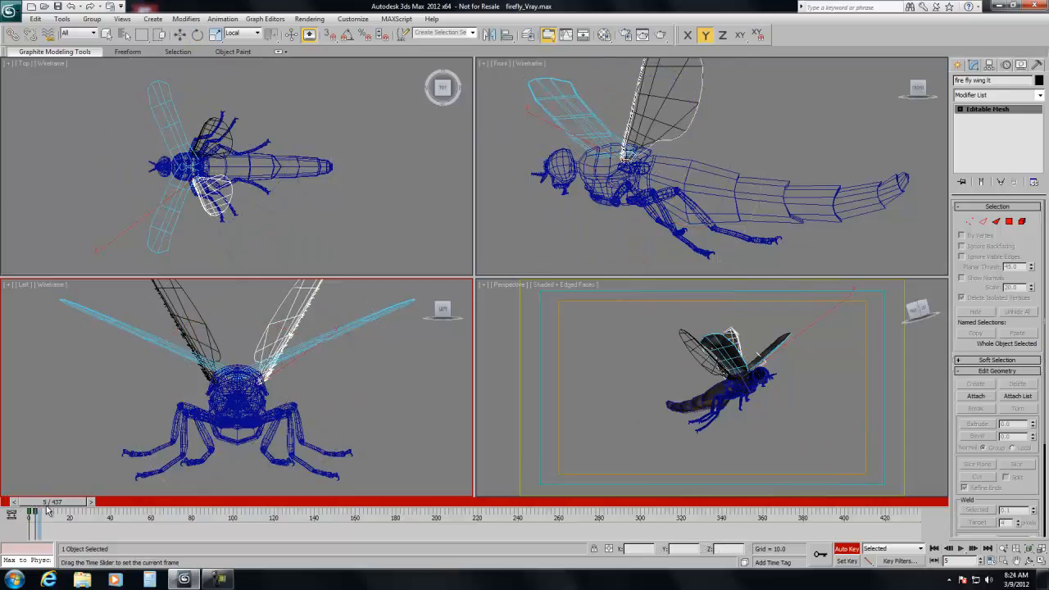
Step: Select both wings and copy their frame 0 key to frame 5
{"action": "left_click_drag", "start_coordinate": [32, 509], "coordinate": [38, 510]}
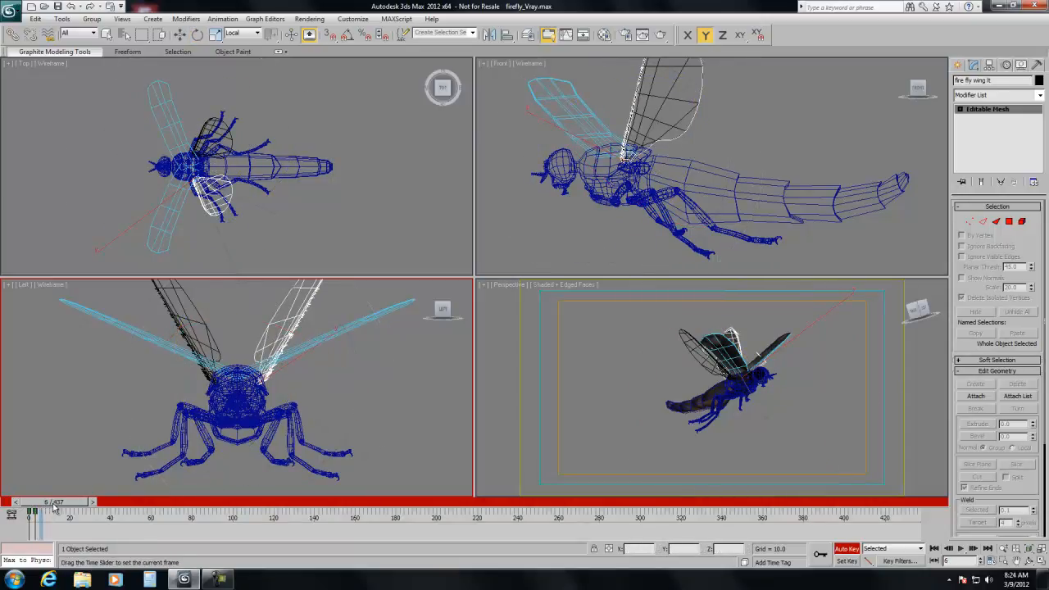
{"action": "left_click", "coordinate": [197, 34]}
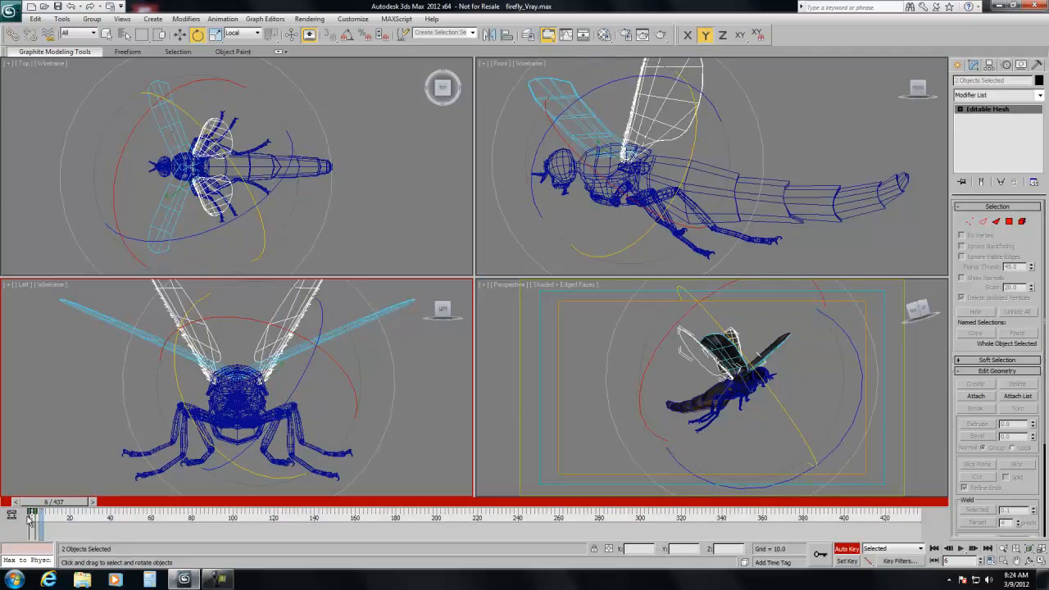
{"action": "left_click_drag", "start_coordinate": [28, 513], "coordinate": [37, 514]}
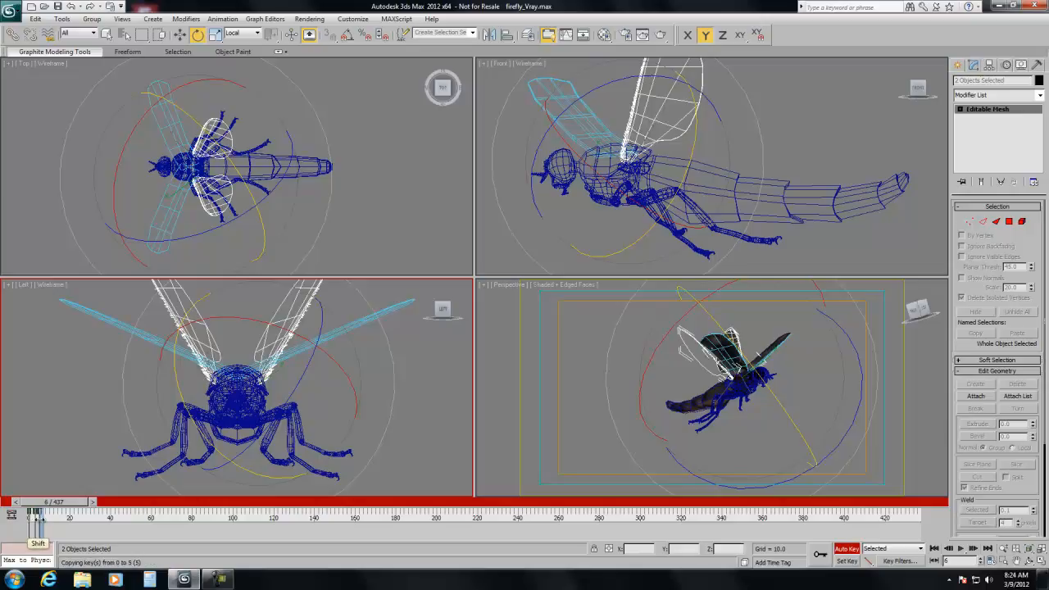
{"action": "left_click_drag", "start_coordinate": [40, 512], "coordinate": [47, 512]}
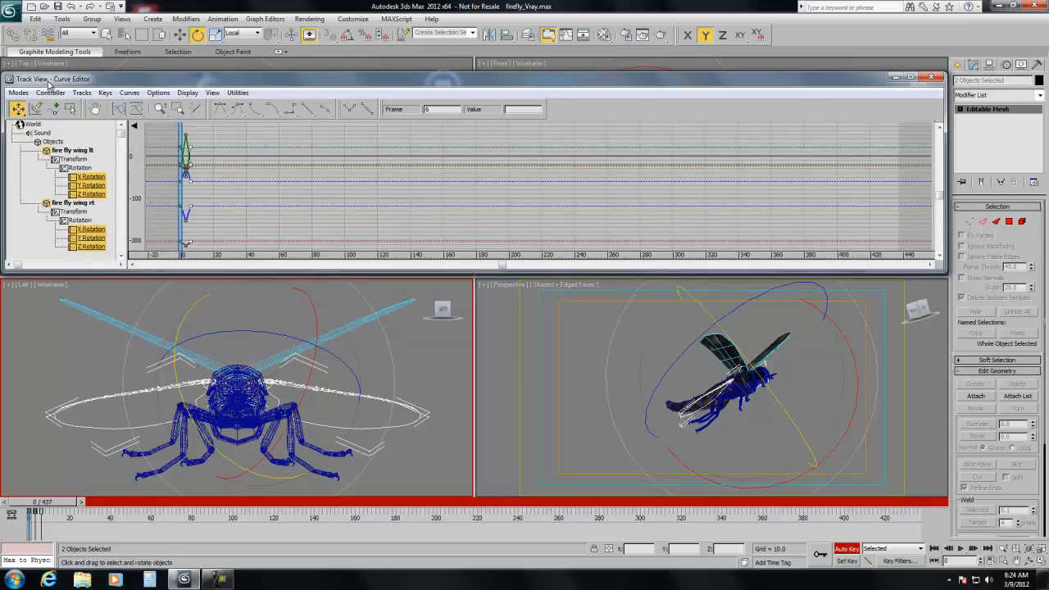
Step: Set both Out-of-Range Types of the wing rotation curves to Loop
{"action": "left_click", "coordinate": [50, 91]}
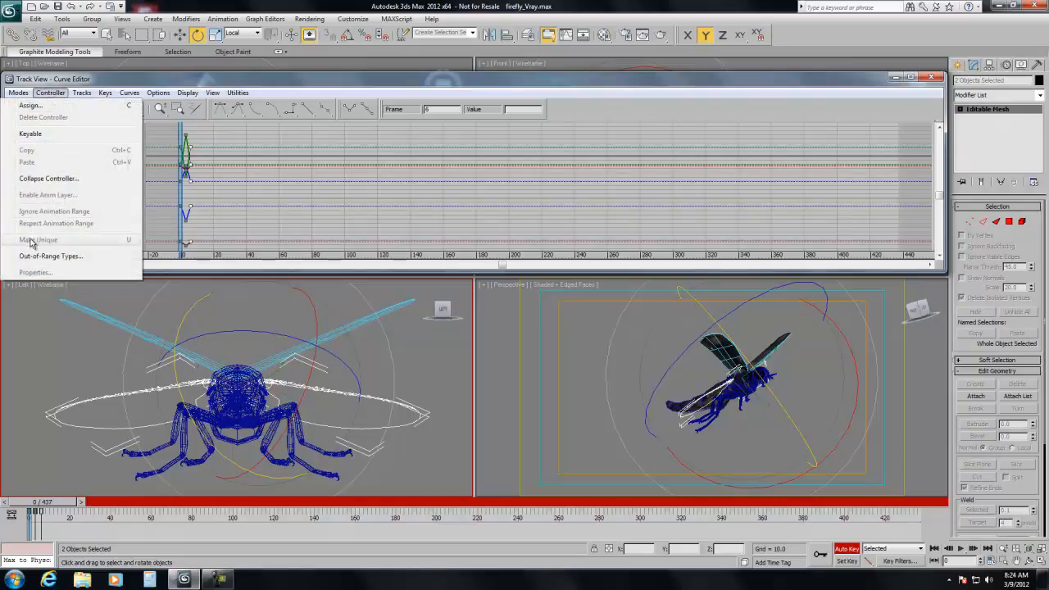
{"action": "left_click", "coordinate": [50, 256]}
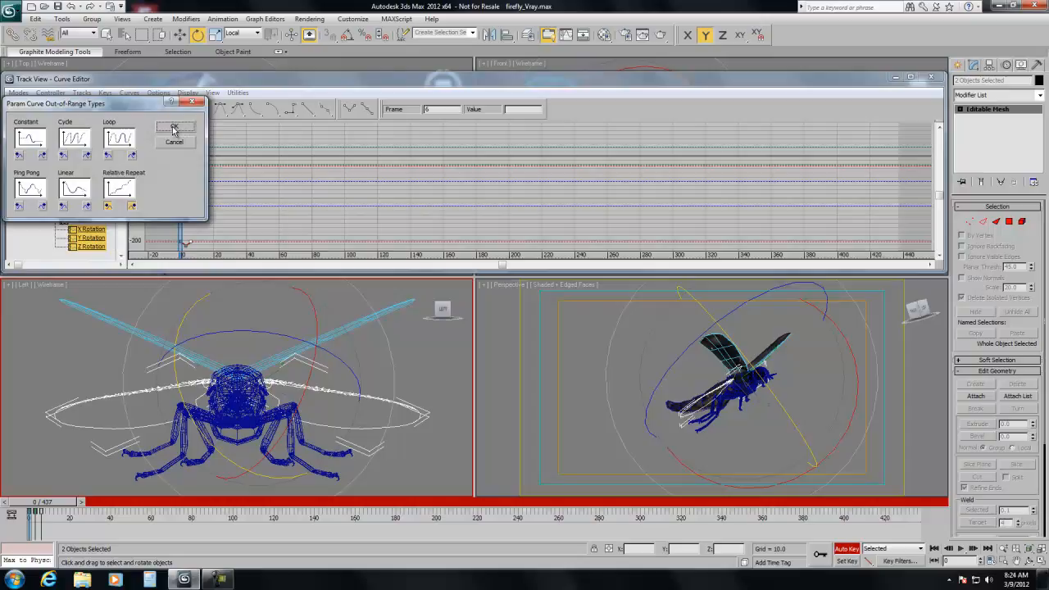
{"action": "left_click", "coordinate": [174, 128]}
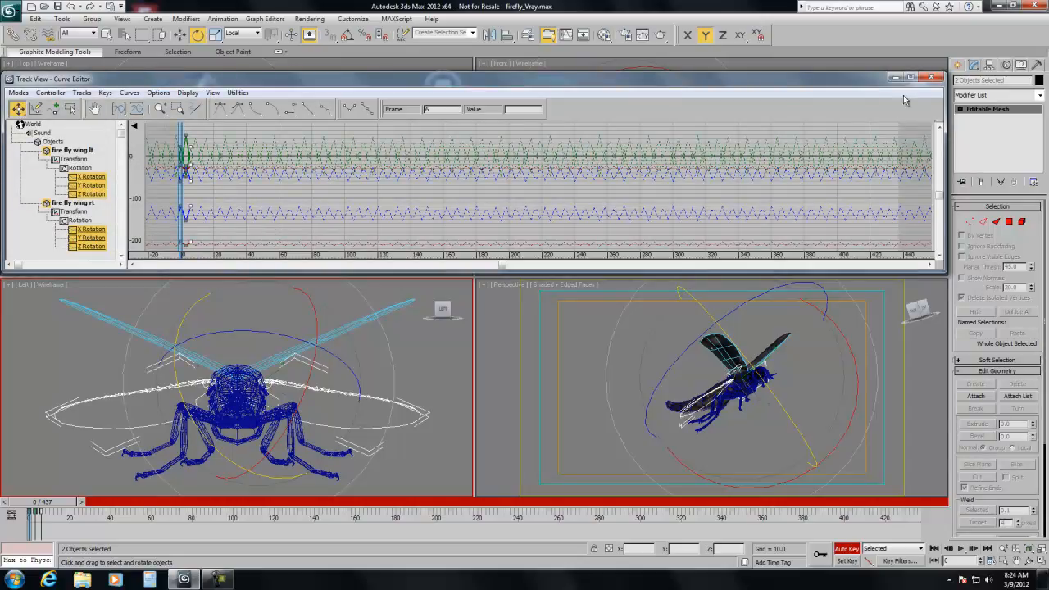
{"action": "left_click", "coordinate": [931, 77]}
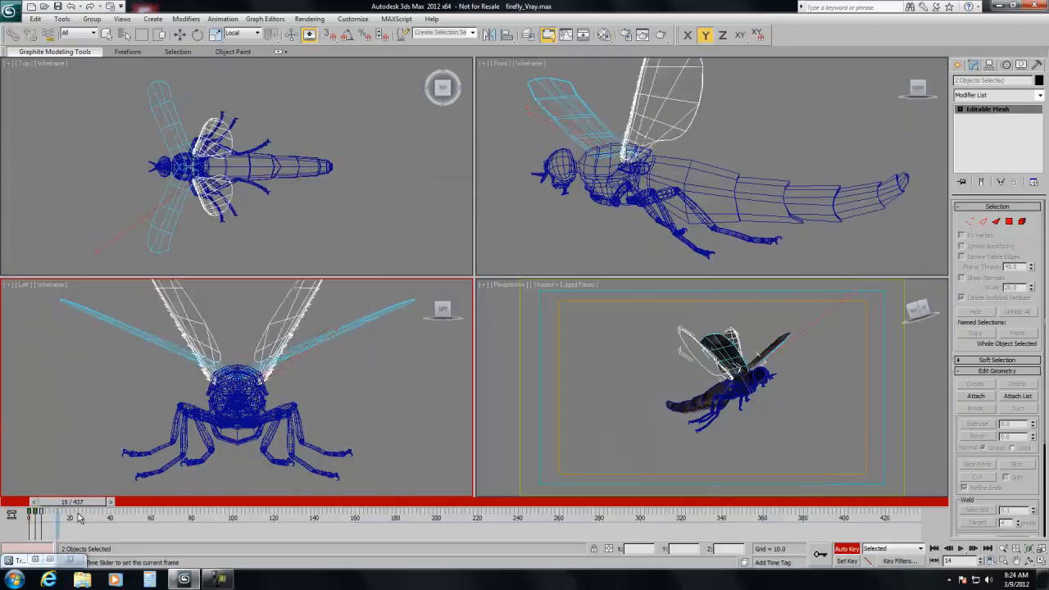
{"action": "left_click_drag", "start_coordinate": [78, 517], "coordinate": [257, 517]}
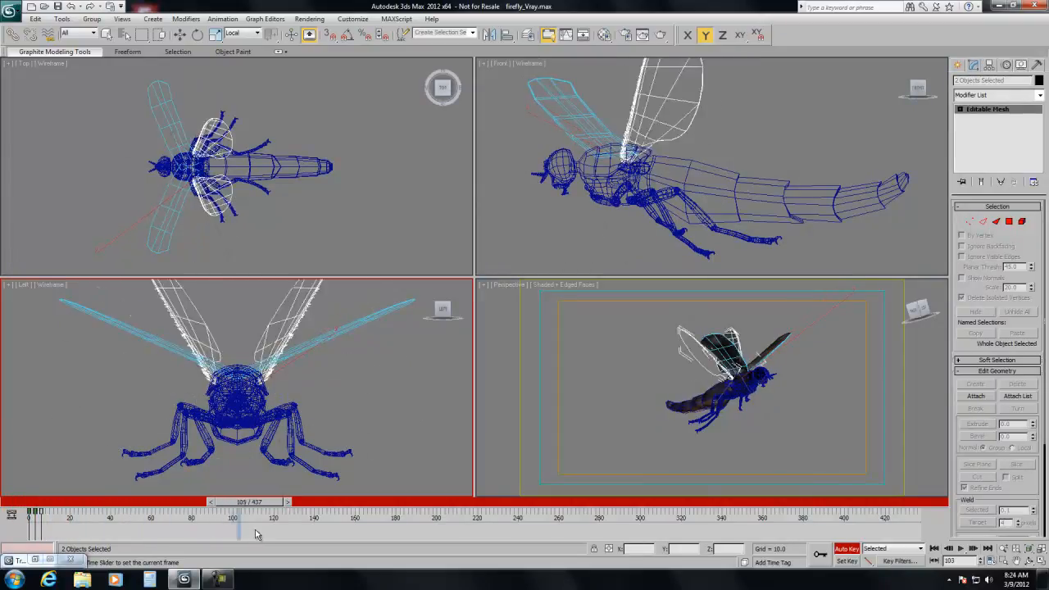
{"action": "left_click_drag", "start_coordinate": [256, 533], "coordinate": [28, 533]}
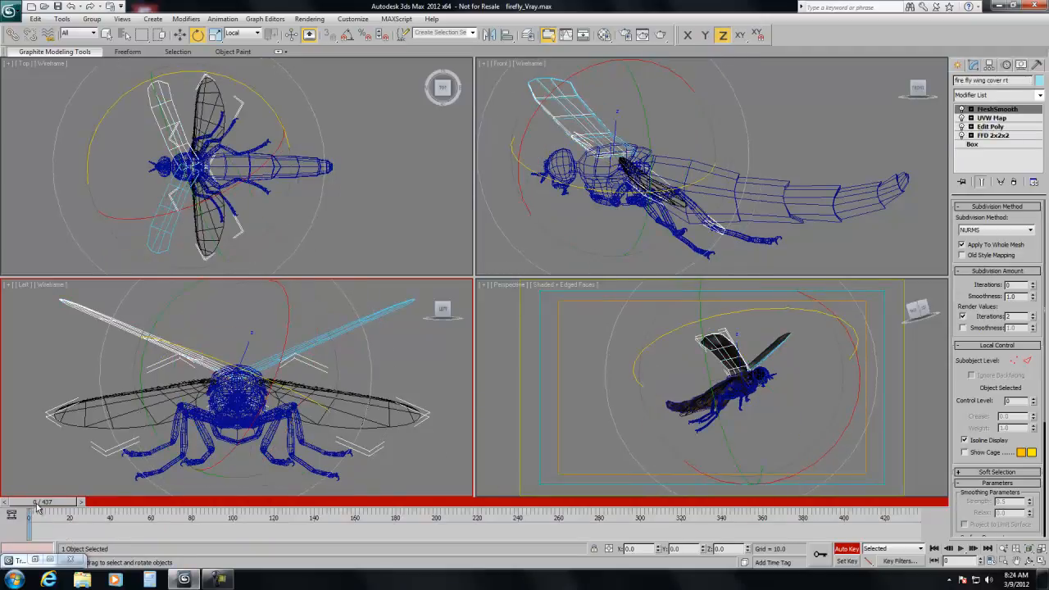
Step: Rotate the right and left wing covers open at early frames, then scrub to check
{"action": "left_click_drag", "start_coordinate": [37, 509], "coordinate": [62, 509]}
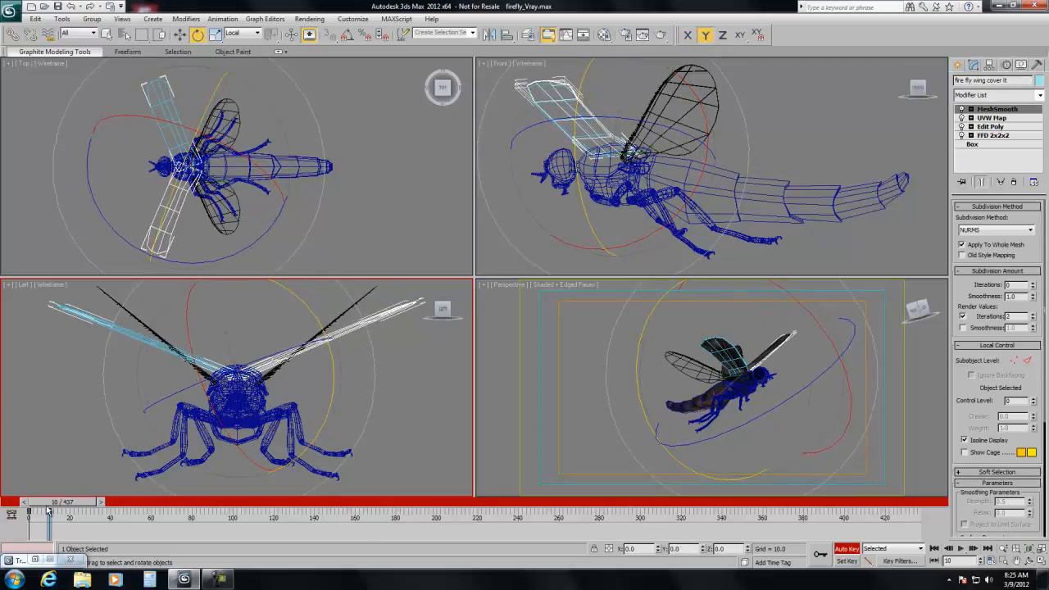
{"action": "left_click_drag", "start_coordinate": [45, 512], "coordinate": [94, 512]}
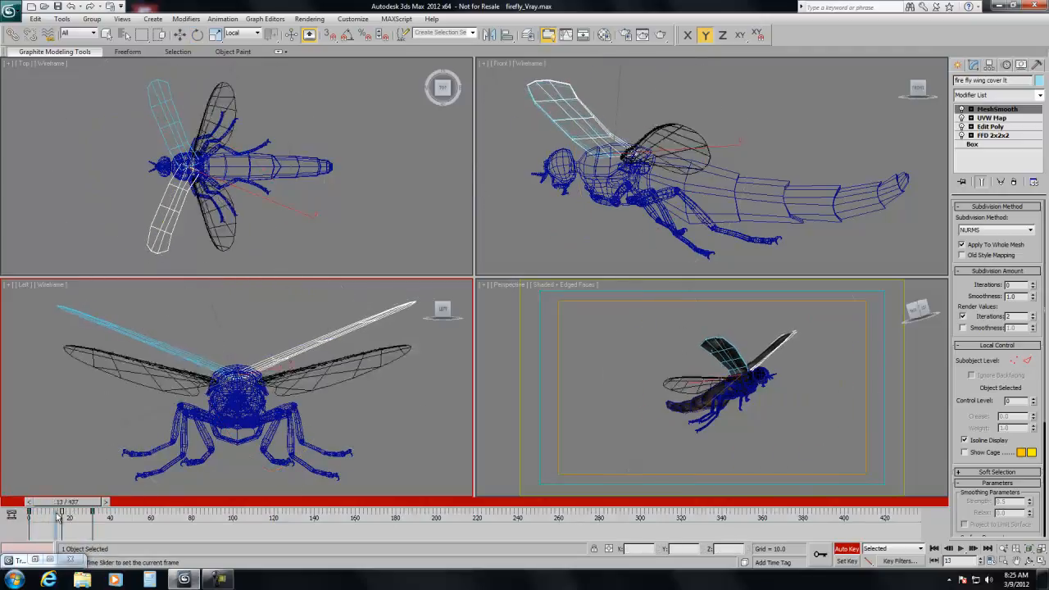
{"action": "left_click_drag", "start_coordinate": [62, 510], "coordinate": [28, 510]}
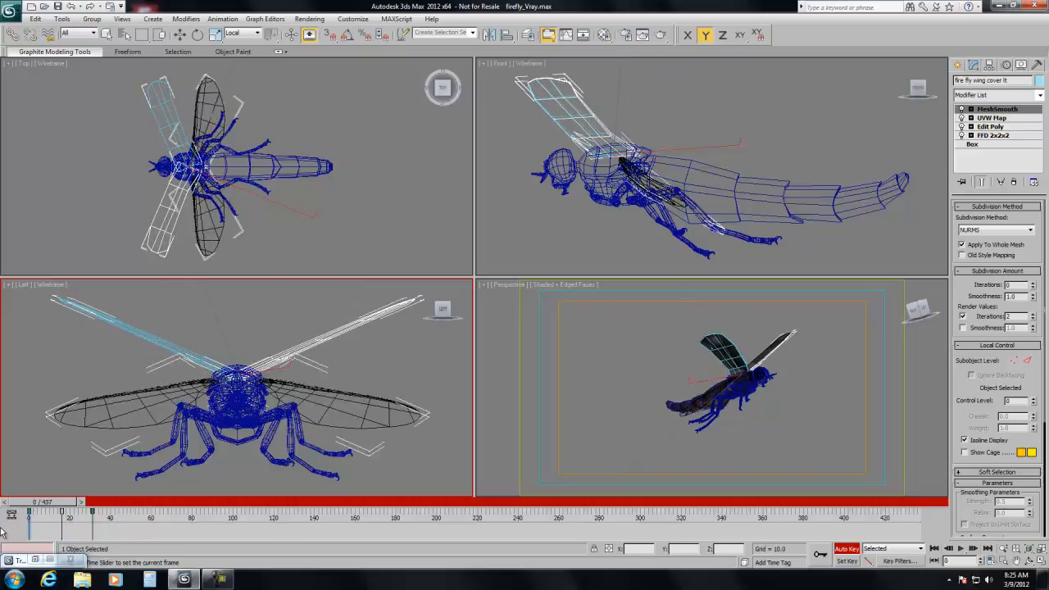
{"action": "left_click_drag", "start_coordinate": [29, 509], "coordinate": [74, 509]}
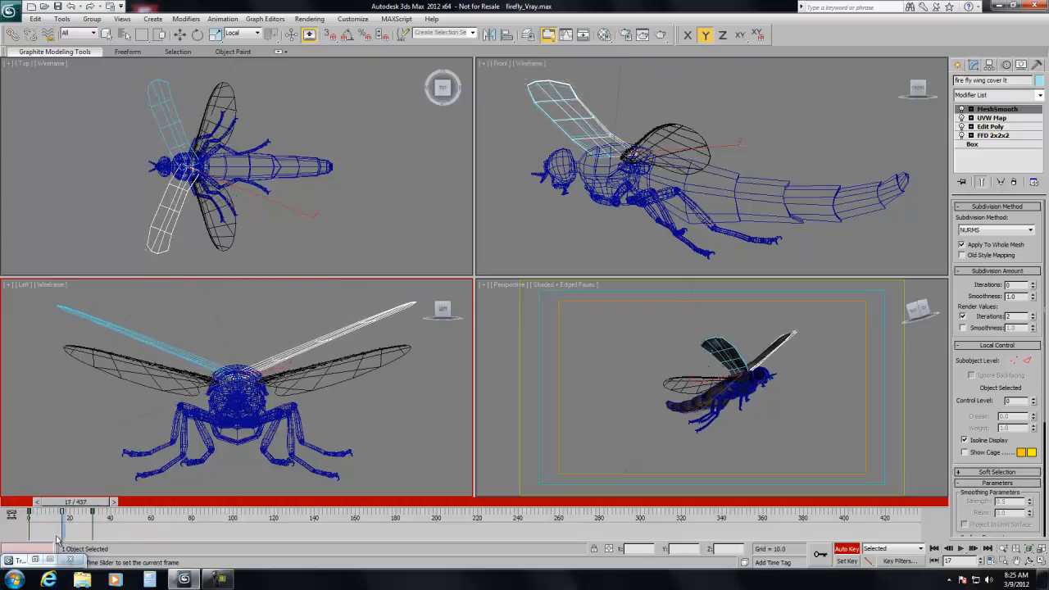
{"action": "left_click_drag", "start_coordinate": [63, 510], "coordinate": [61, 510]}
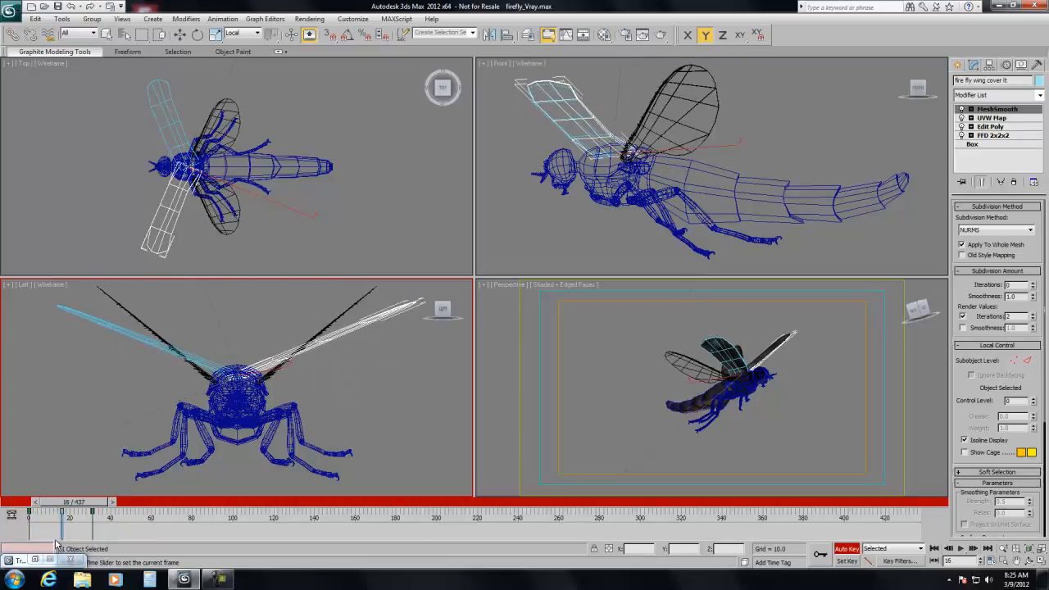
{"action": "left_click_drag", "start_coordinate": [62, 510], "coordinate": [111, 510]}
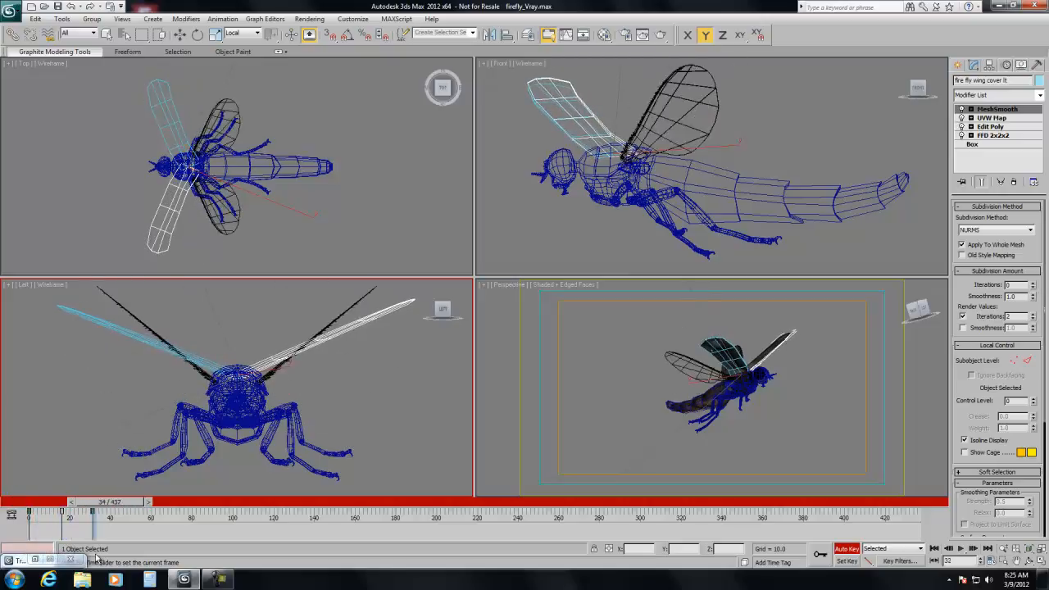
Step: Copy each wing cover's frame 0 key to frames 31 and 30, adjusting the right cover
{"action": "left_click_drag", "start_coordinate": [113, 500], "coordinate": [93, 500]}
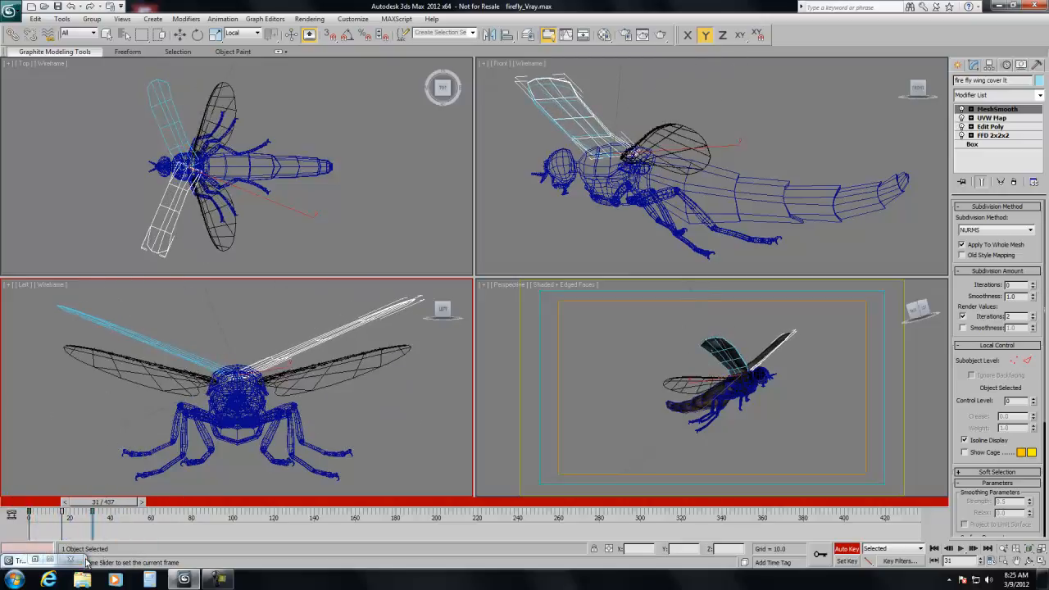
{"action": "left_click", "coordinate": [197, 34]}
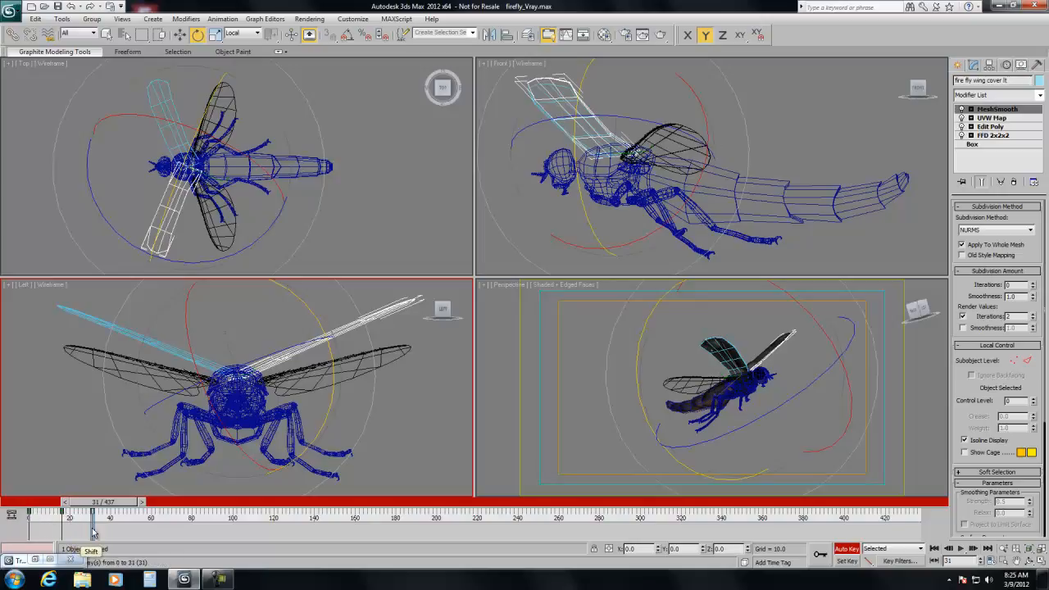
{"action": "left_click_drag", "start_coordinate": [92, 512], "coordinate": [97, 512]}
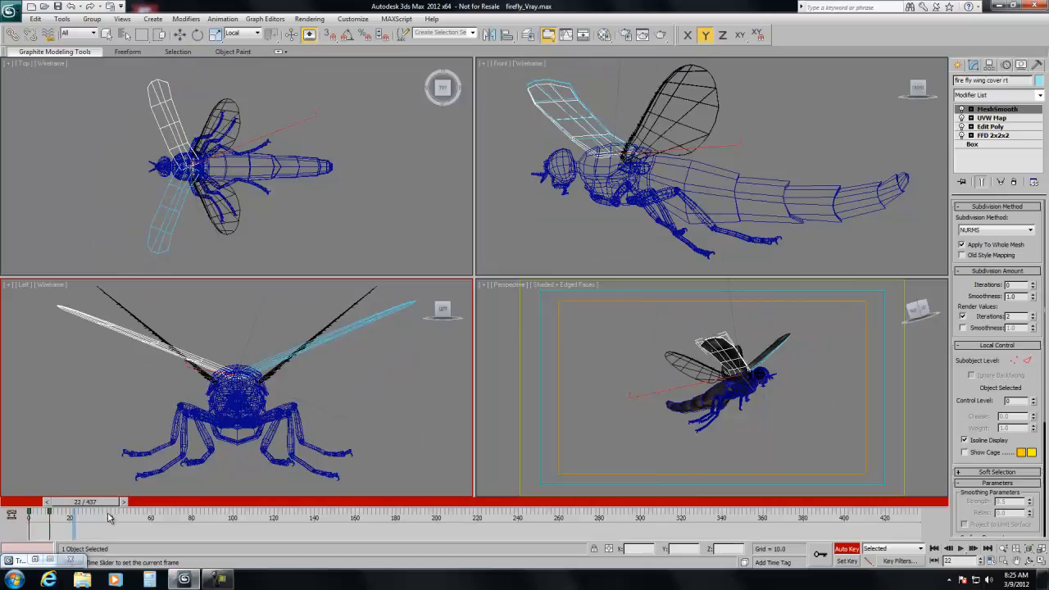
{"action": "left_click_drag", "start_coordinate": [108, 516], "coordinate": [57, 516]}
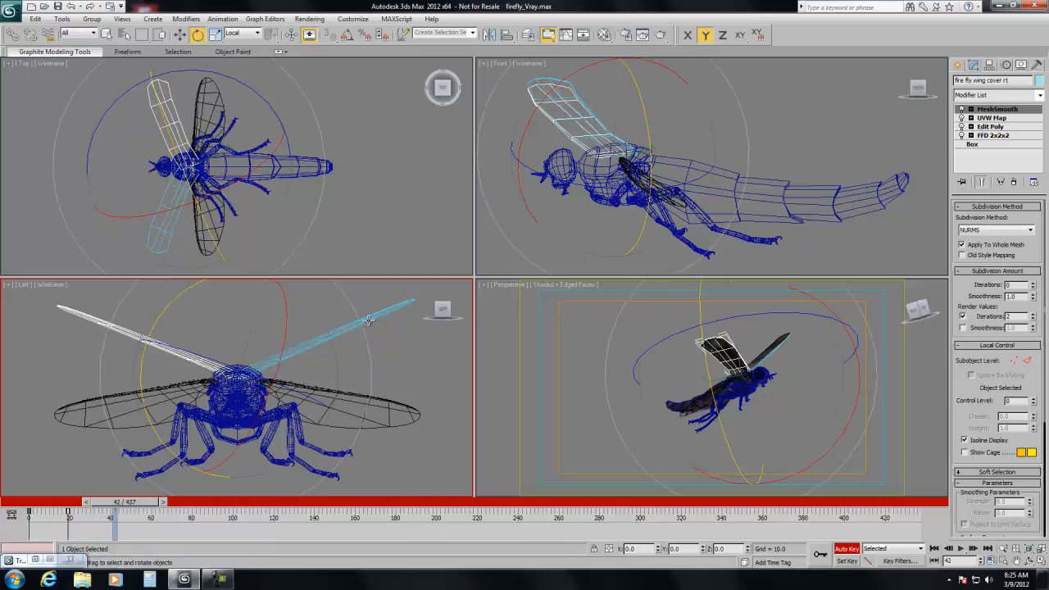
{"action": "left_click_drag", "start_coordinate": [115, 511], "coordinate": [100, 510]}
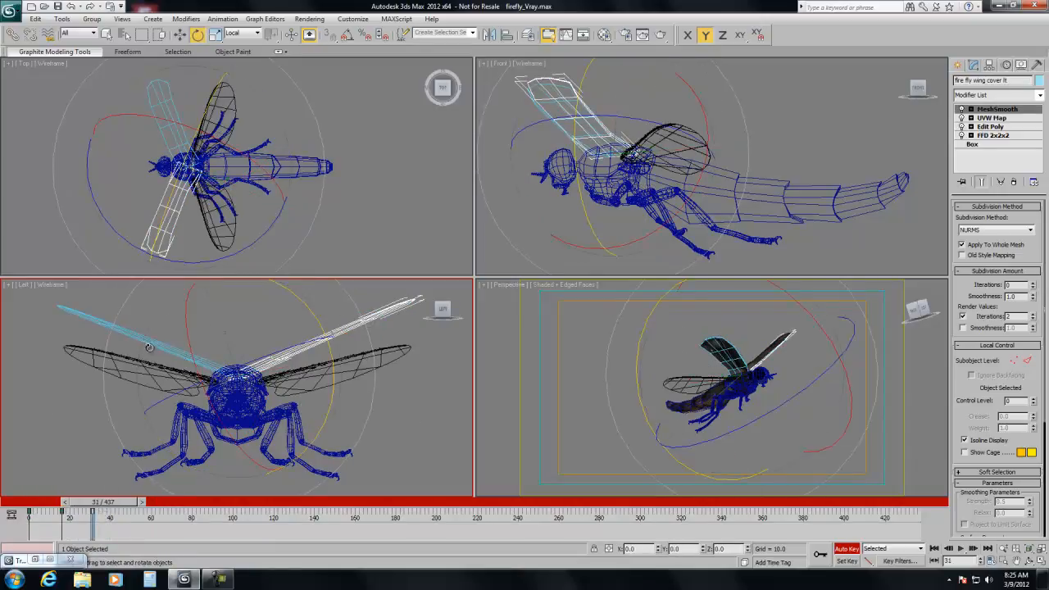
{"action": "left_click", "coordinate": [29, 514]}
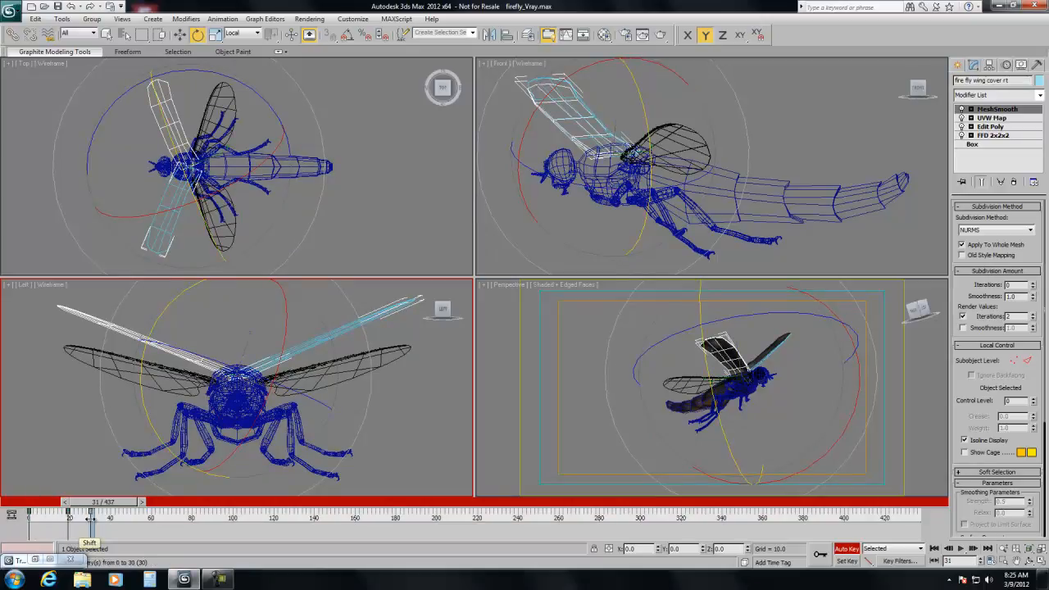
{"action": "left_click_drag", "start_coordinate": [90, 510], "coordinate": [74, 510]}
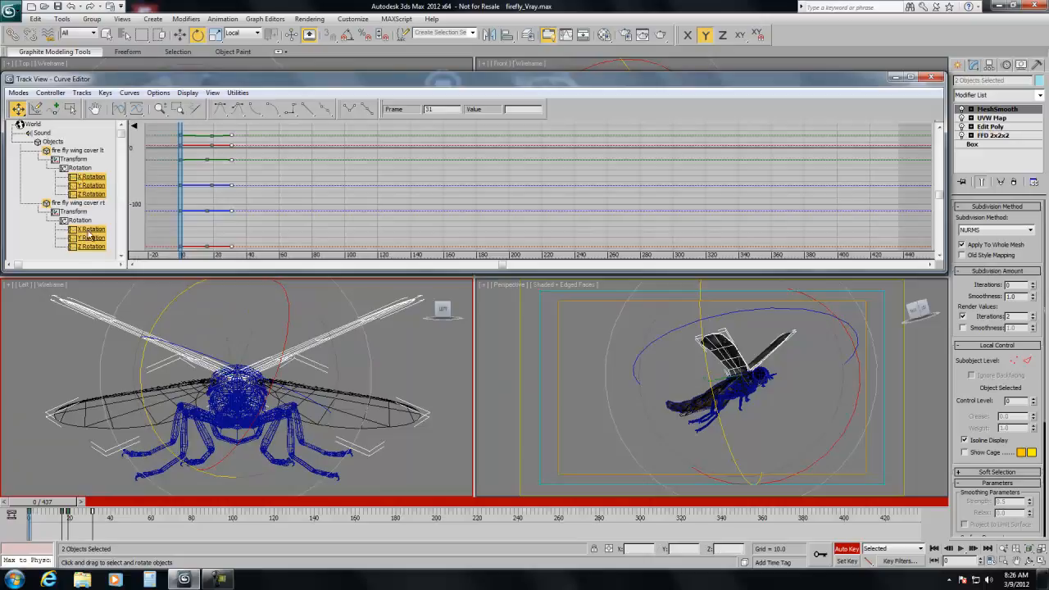
Step: Loop the wing covers' rotation tracks beyond their keys and scrub to confirm the repeat
{"action": "left_click", "coordinate": [50, 92]}
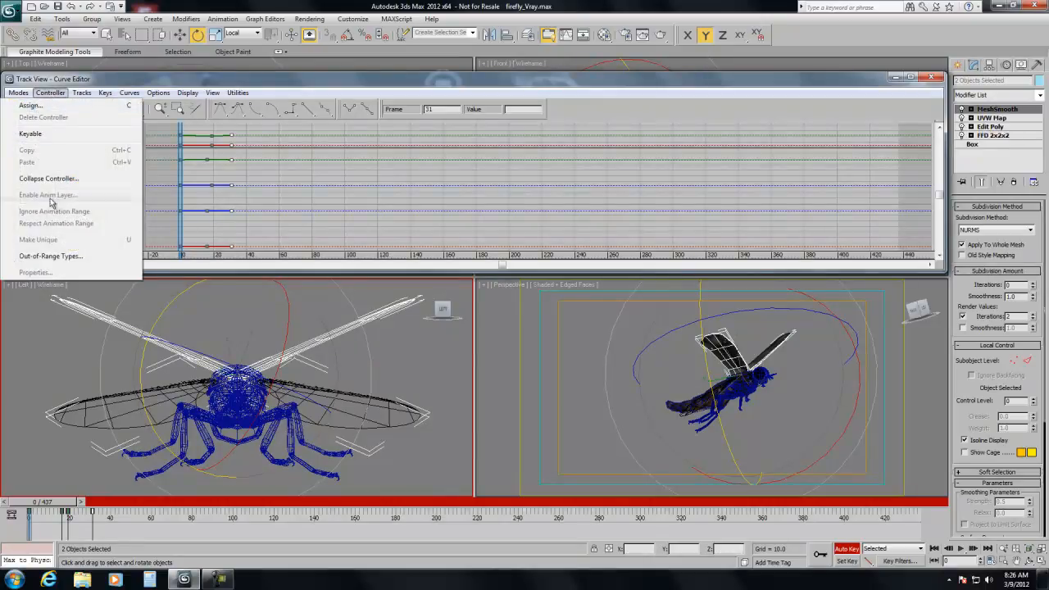
{"action": "left_click", "coordinate": [50, 255]}
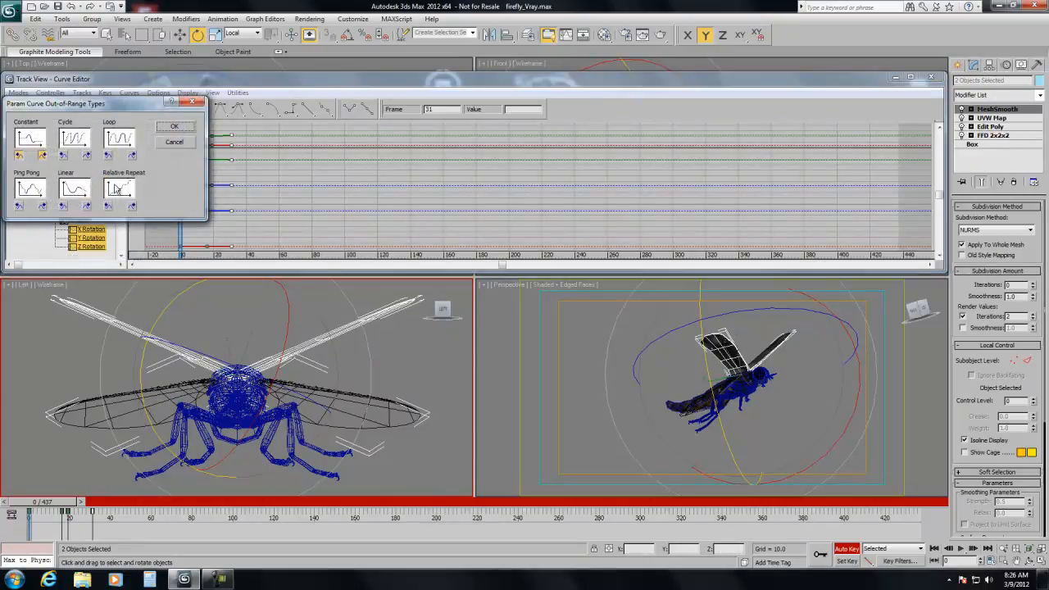
{"action": "left_click", "coordinate": [174, 126]}
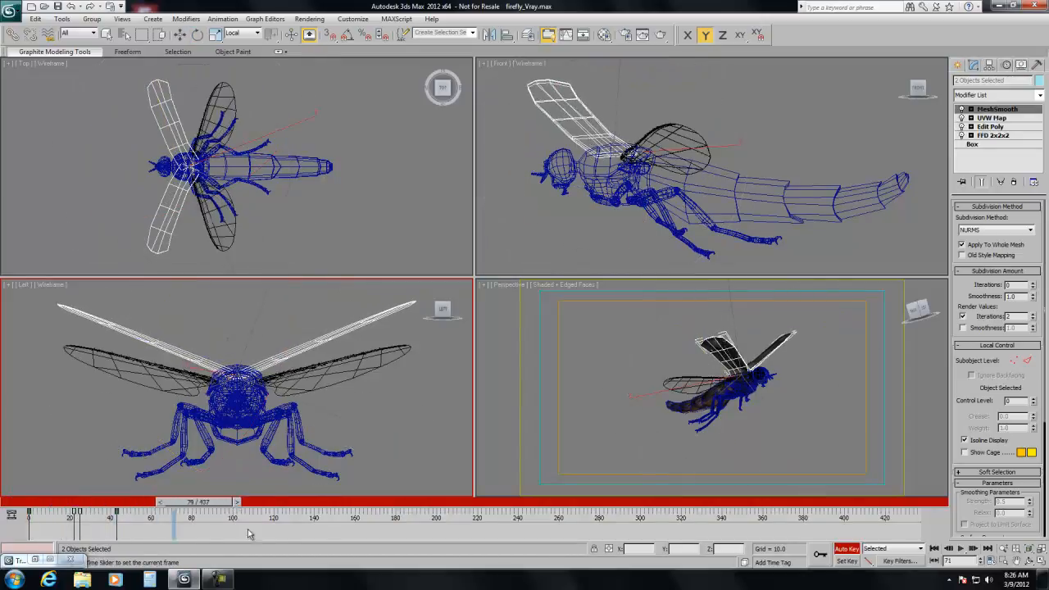
{"action": "left_click_drag", "start_coordinate": [174, 517], "coordinate": [29, 517]}
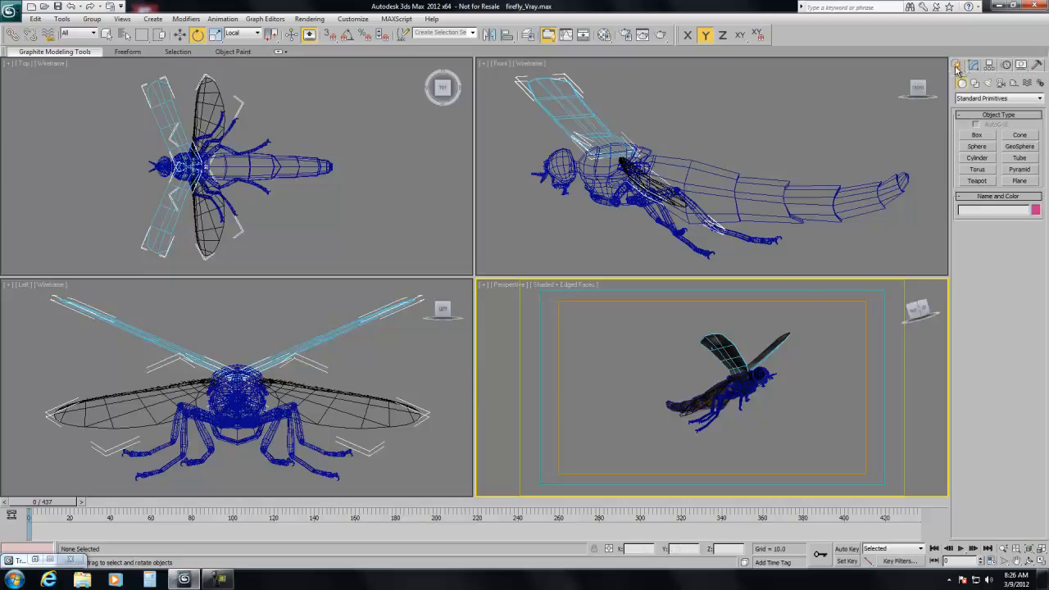
{"action": "mouse_move", "coordinate": [991, 88]}
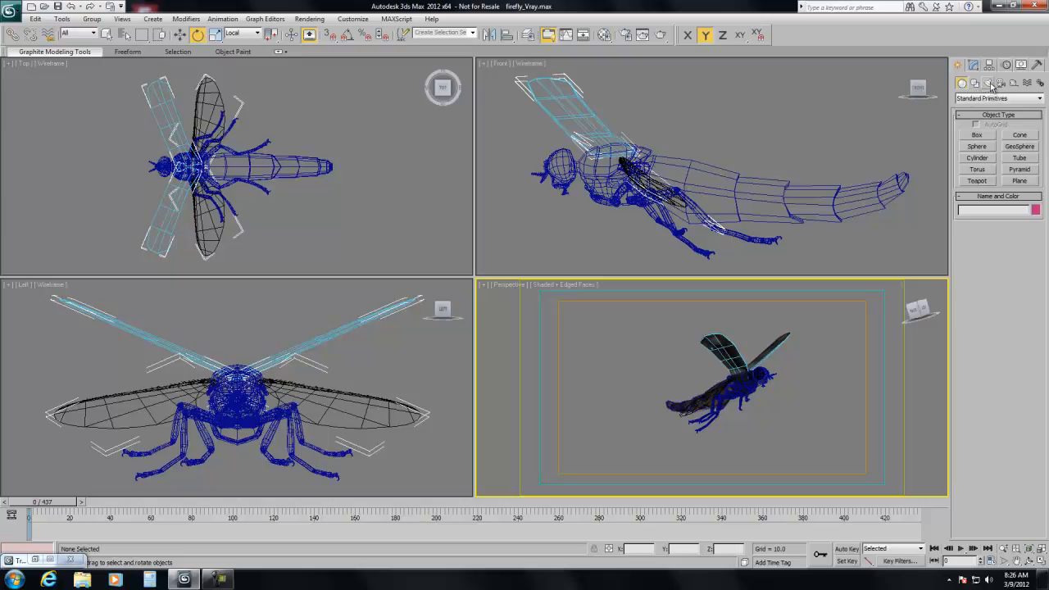
Step: Create a Dummy helper around the firefly from the Helpers category
{"action": "left_click", "coordinate": [1000, 82]}
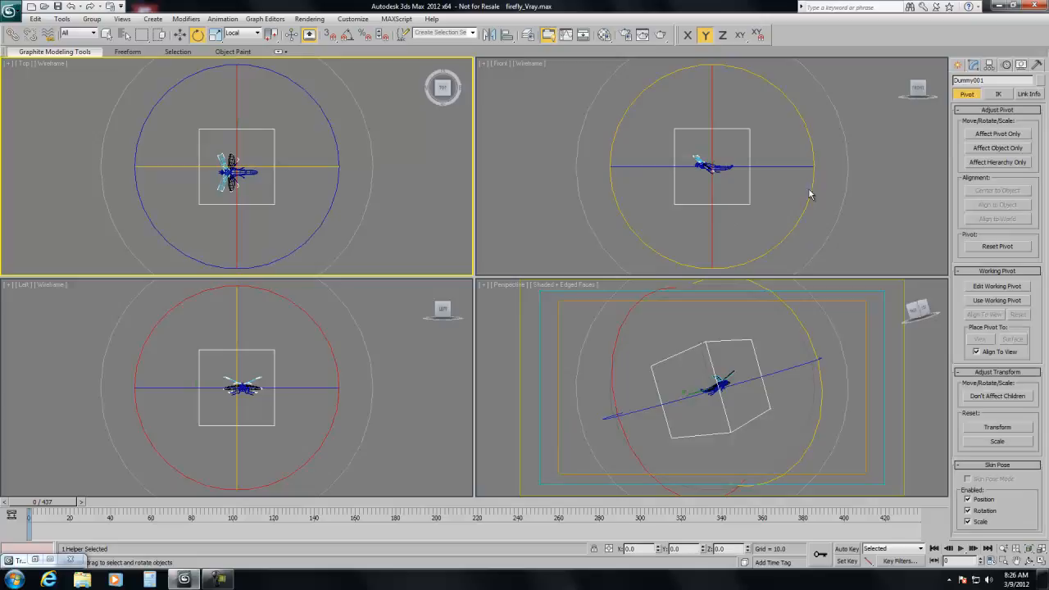
{"action": "left_click", "coordinate": [973, 65]}
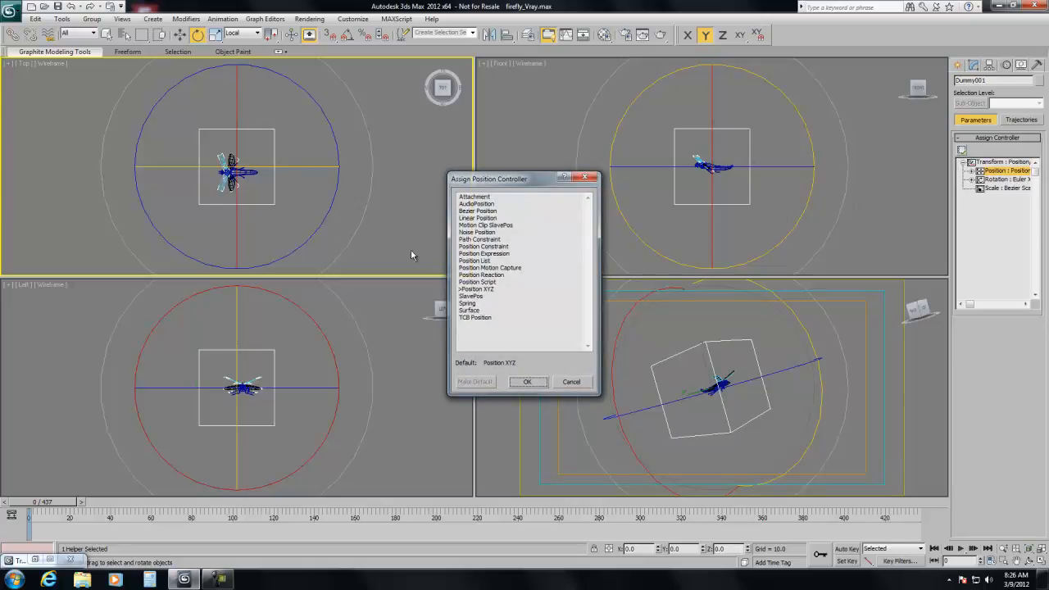
Step: Assign a Noise Position controller to the dummy's Position track
{"action": "left_click", "coordinate": [477, 231]}
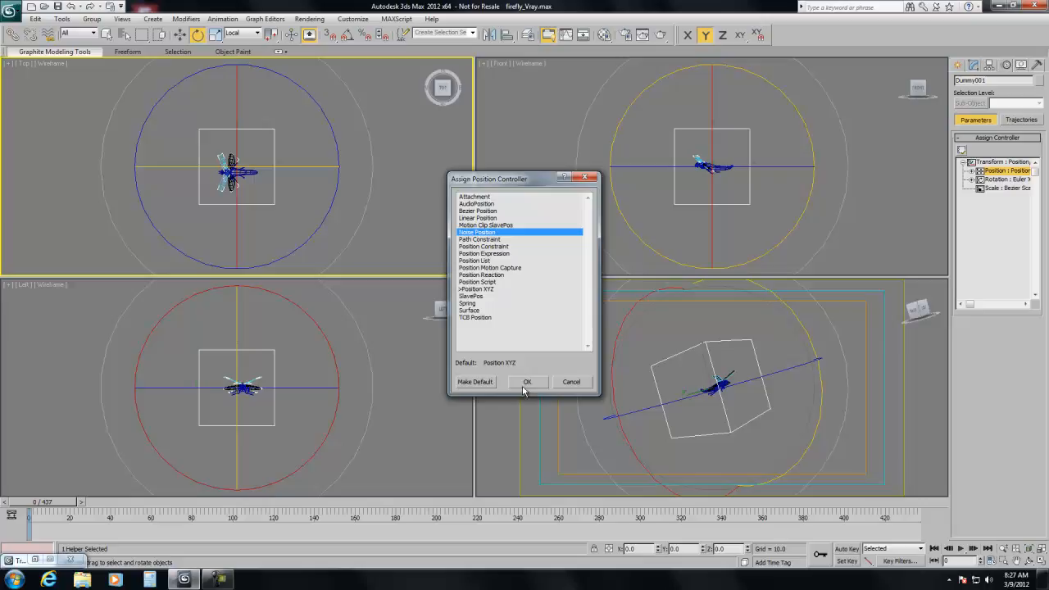
{"action": "left_click", "coordinate": [527, 381]}
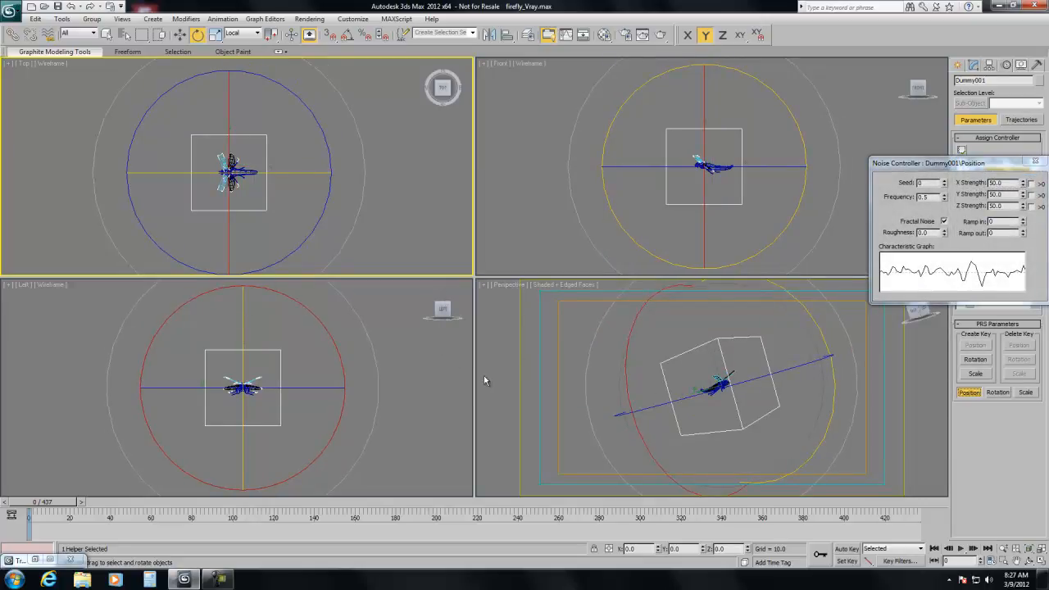
{"action": "mouse_move", "coordinate": [526, 211]}
{"action": "type", "text": " fly noise"}
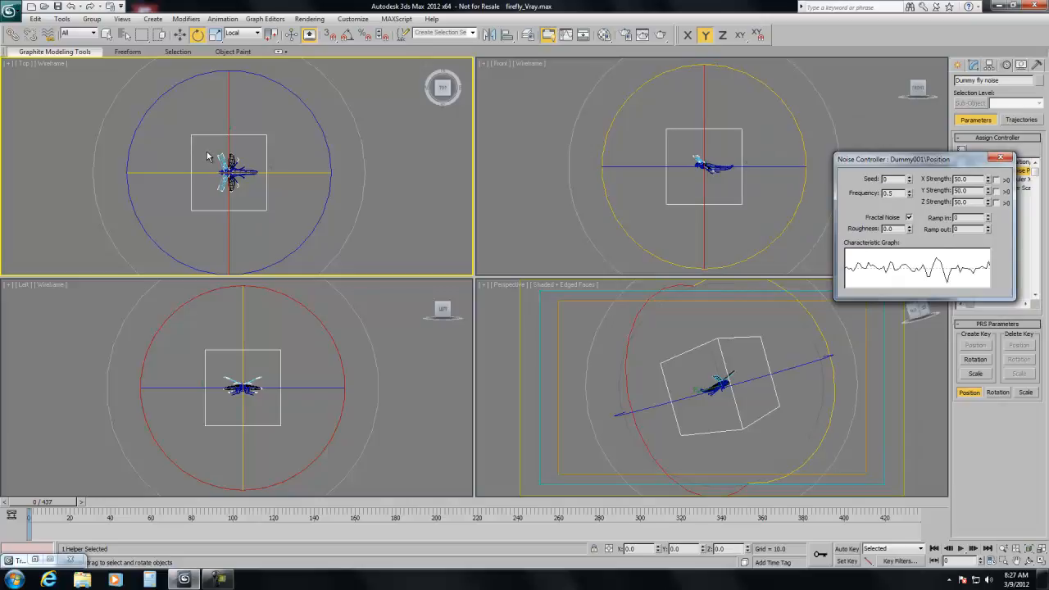
Step: Preview the dummy's noise wandering and turn on its Trajectory display
{"action": "left_click_drag", "start_coordinate": [29, 507], "coordinate": [196, 508]}
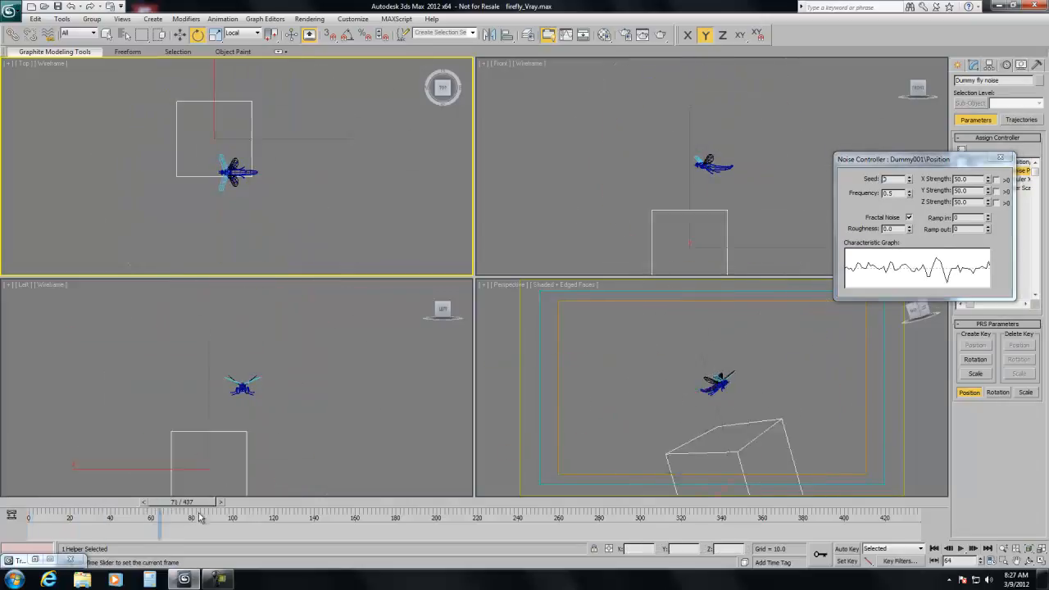
{"action": "left_click_drag", "start_coordinate": [160, 508], "coordinate": [741, 508]}
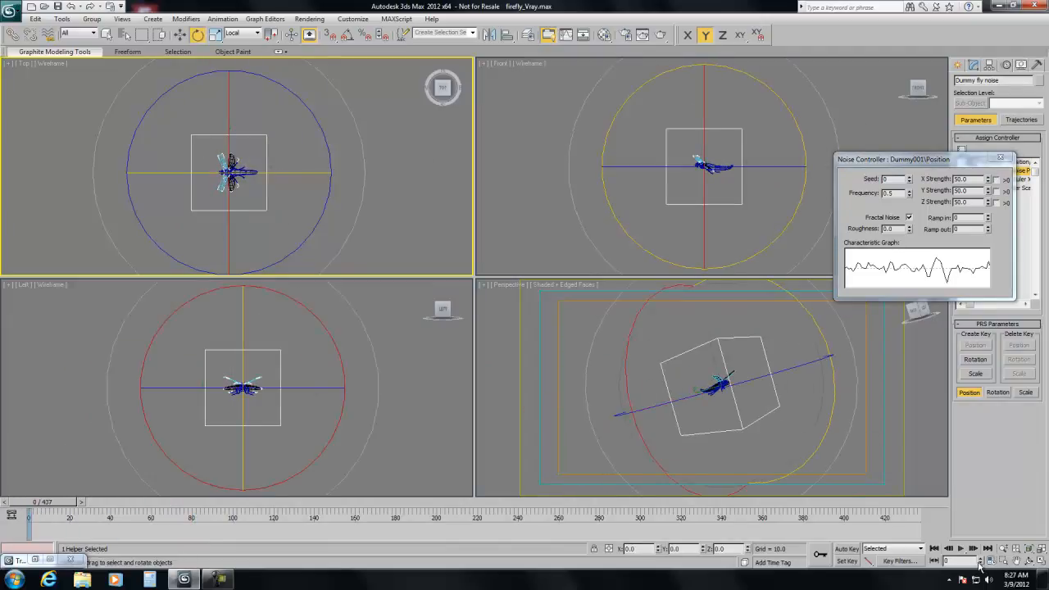
{"action": "left_click", "coordinate": [971, 548]}
{"action": "type", "text": "0.055"}
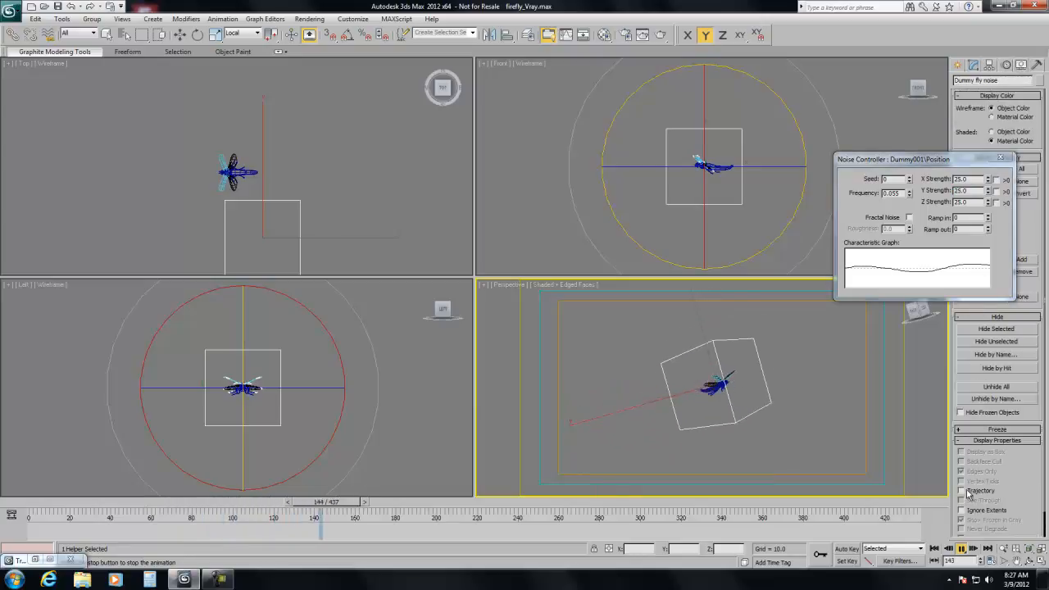
{"action": "left_click", "coordinate": [961, 490]}
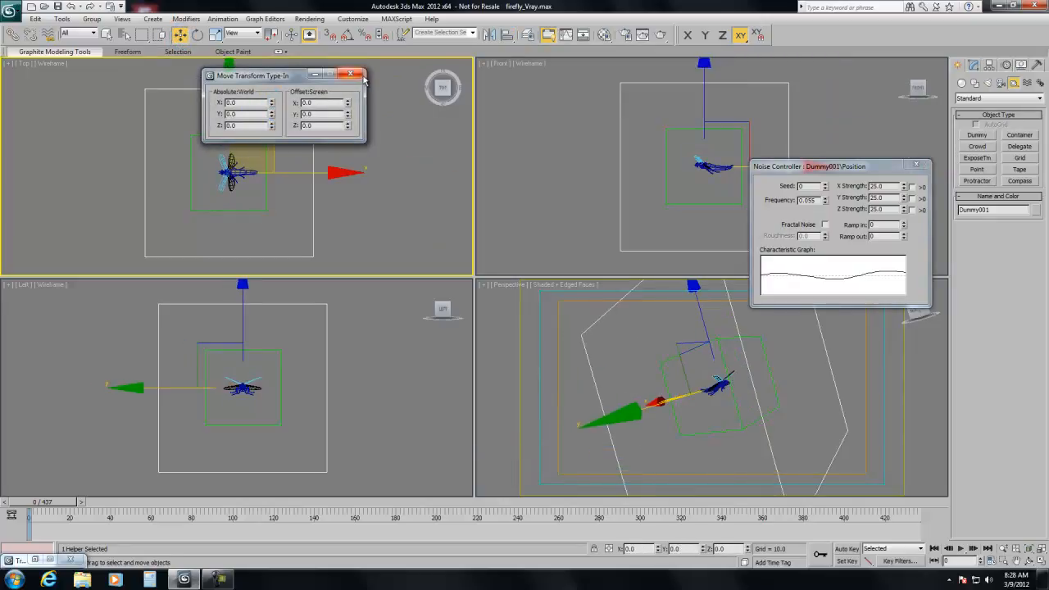
Step: Close the Move Transform Type-In and rename the second dummy 'Dummy fly mo'
{"action": "left_click", "coordinate": [350, 74]}
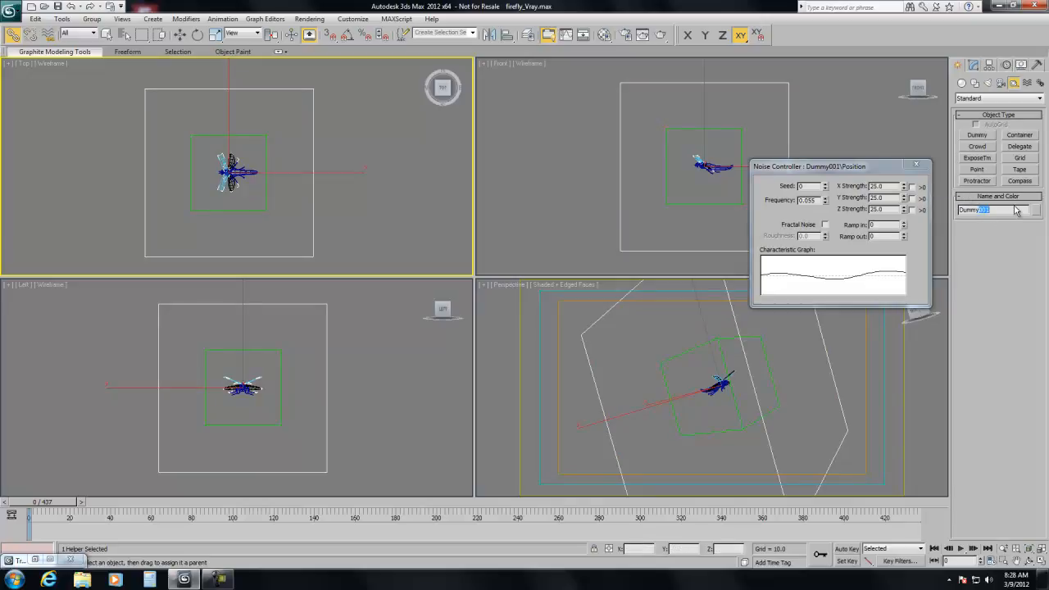
{"action": "type", "text": "Dummy fly mo"}
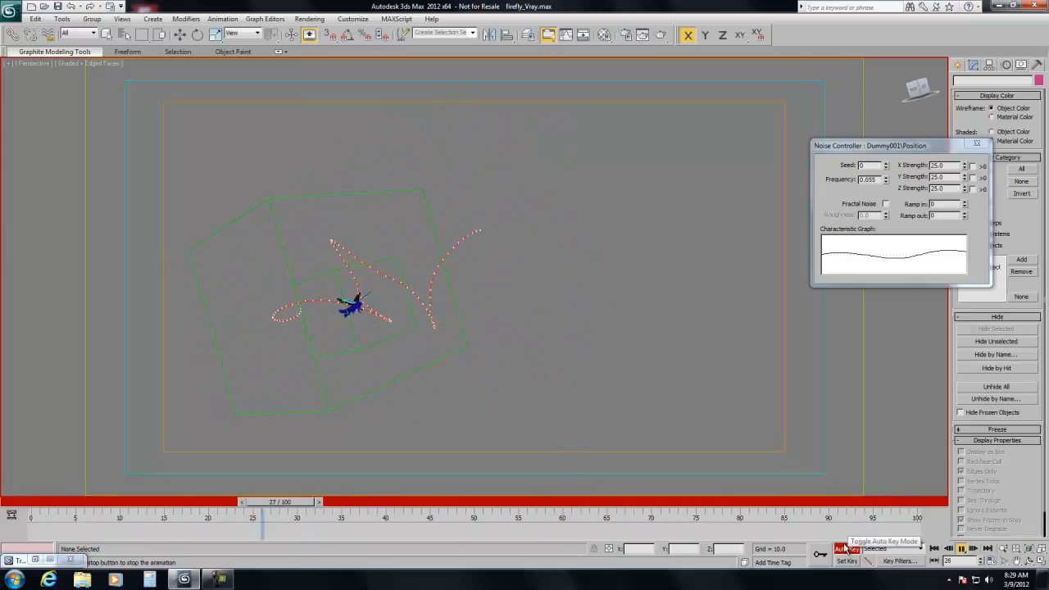
Step: Scrub the 100-frame timeline to watch the firefly follow its dotted trajectory
{"action": "left_click_drag", "start_coordinate": [262, 500], "coordinate": [786, 500]}
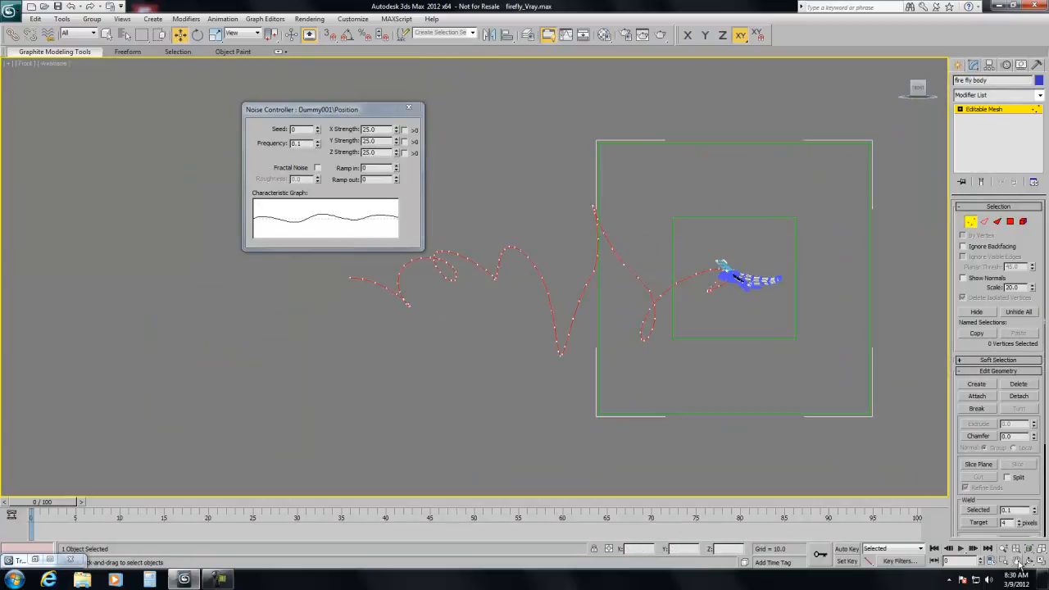
Step: Zoom the Front view onto the body and widen the soft selection falloff to about 528
{"action": "left_click_drag", "start_coordinate": [700, 248], "coordinate": [793, 314]}
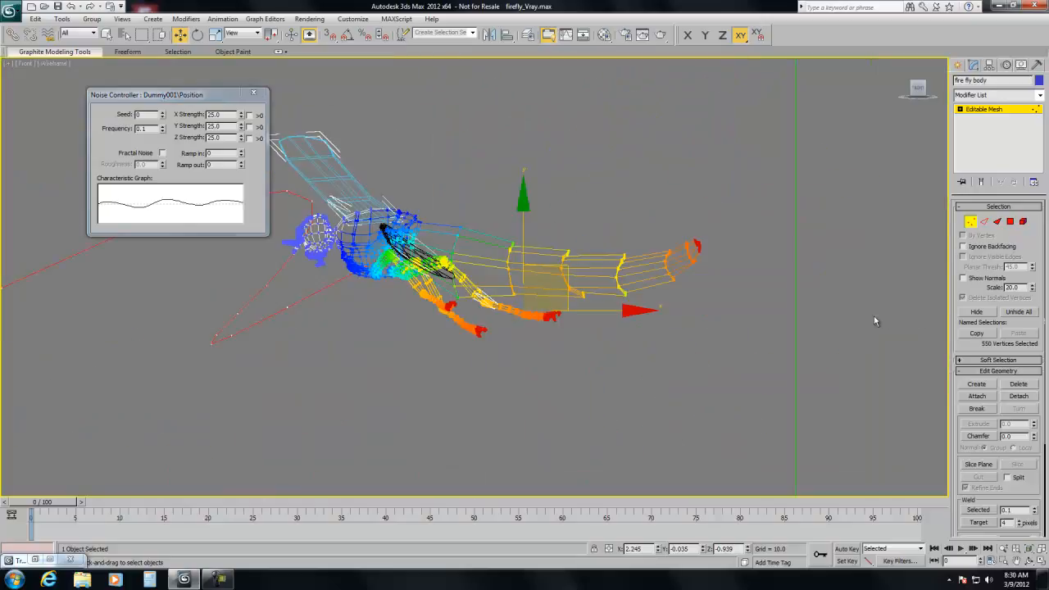
{"action": "mouse_move", "coordinate": [986, 211]}
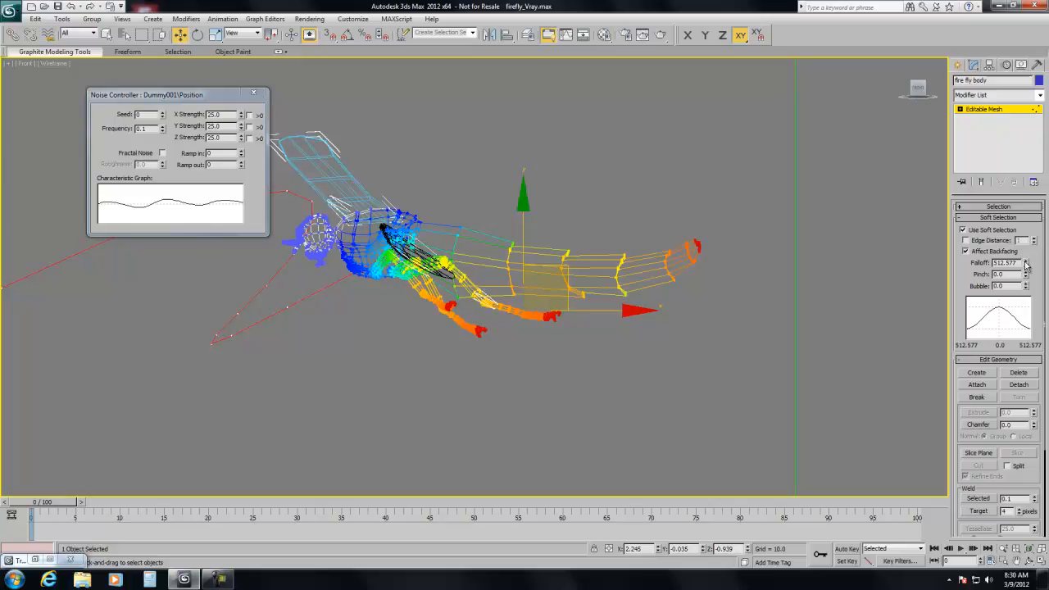
{"action": "left_click_drag", "start_coordinate": [1025, 260], "coordinate": [1025, 269]}
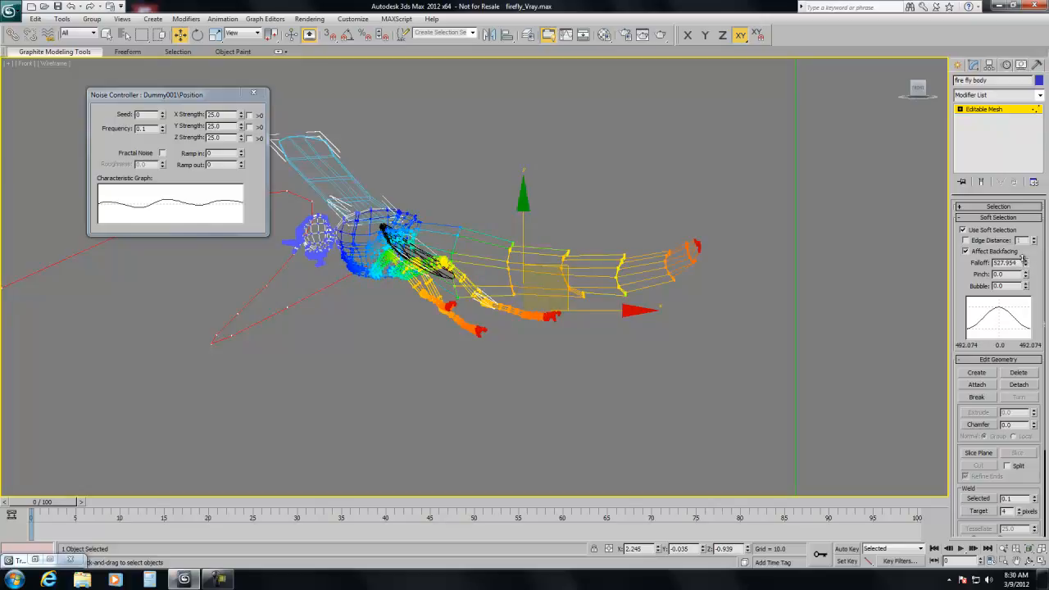
{"action": "left_click_drag", "start_coordinate": [1032, 261], "coordinate": [1032, 264]}
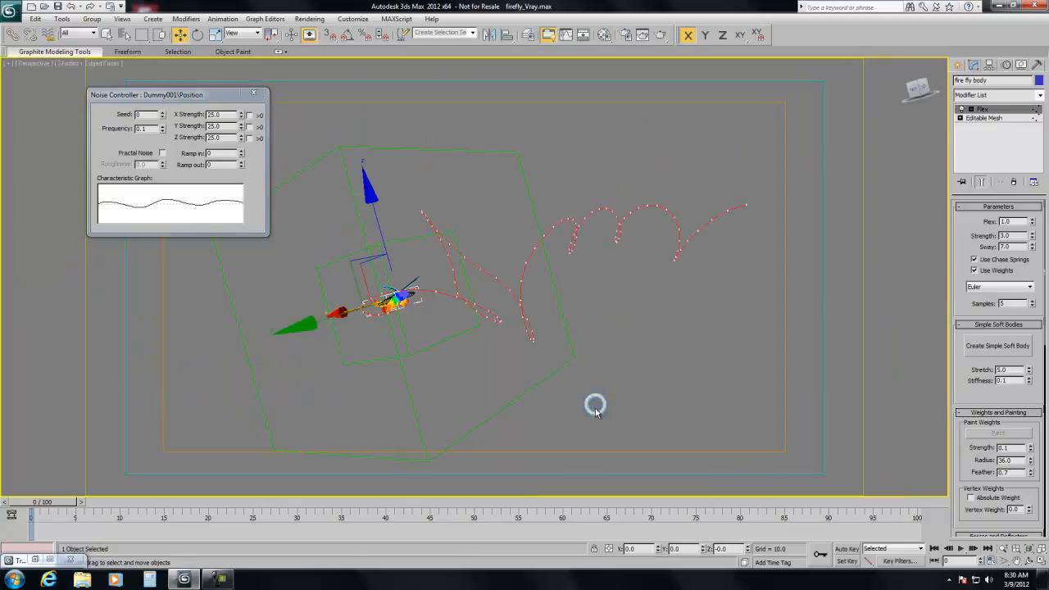
{"action": "mouse_move", "coordinate": [937, 547]}
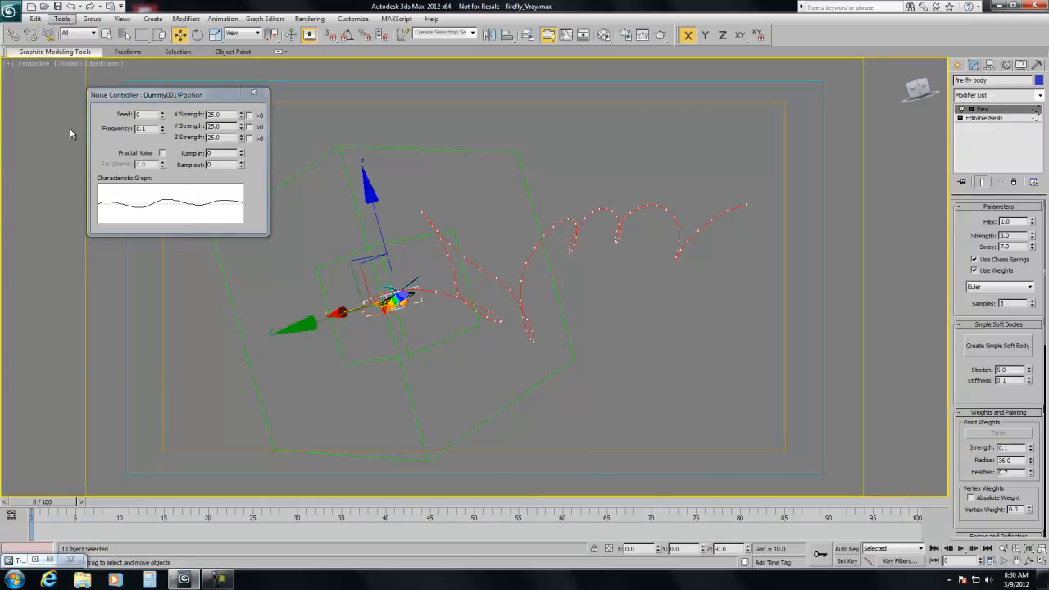
Step: Open the Tools menu to start an animation preview of the perspective view
{"action": "left_click", "coordinate": [61, 18]}
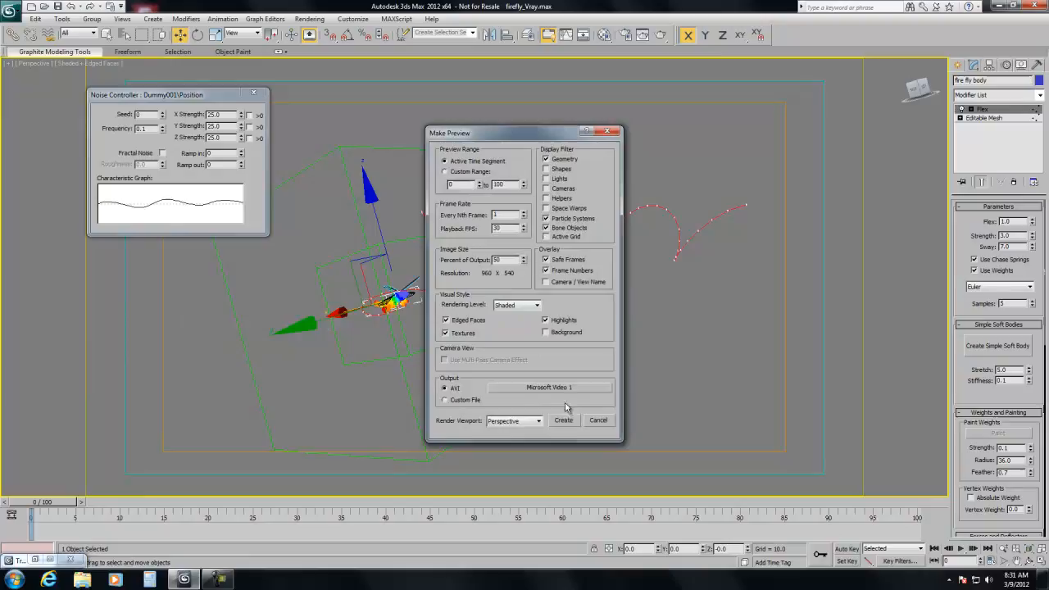
Step: Render the frames 0–100 preview AVI, watch it, then close the player and Noise Controller
{"action": "left_click", "coordinate": [563, 419]}
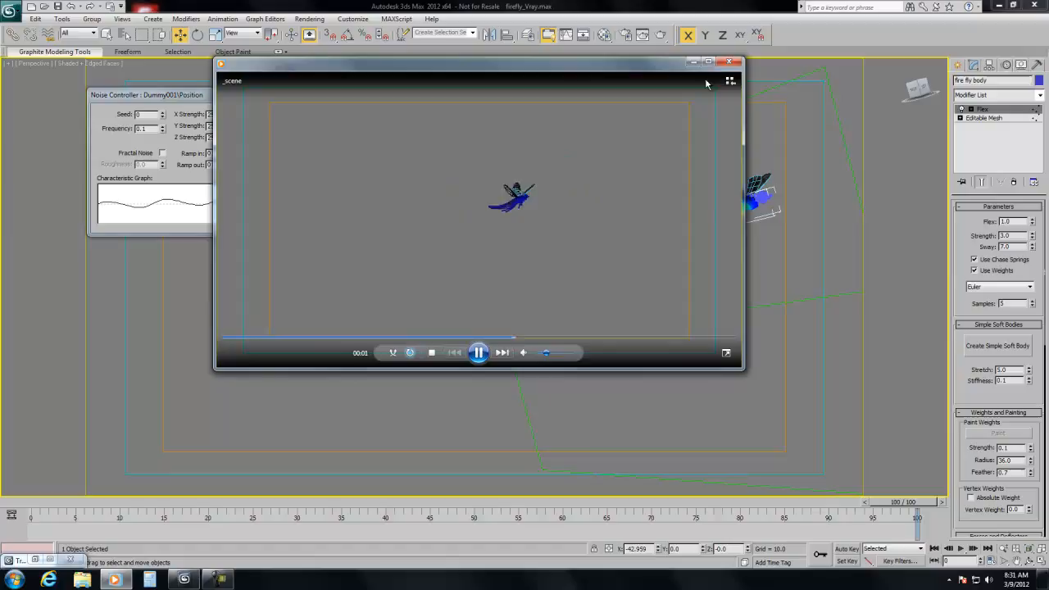
{"action": "left_click", "coordinate": [728, 62]}
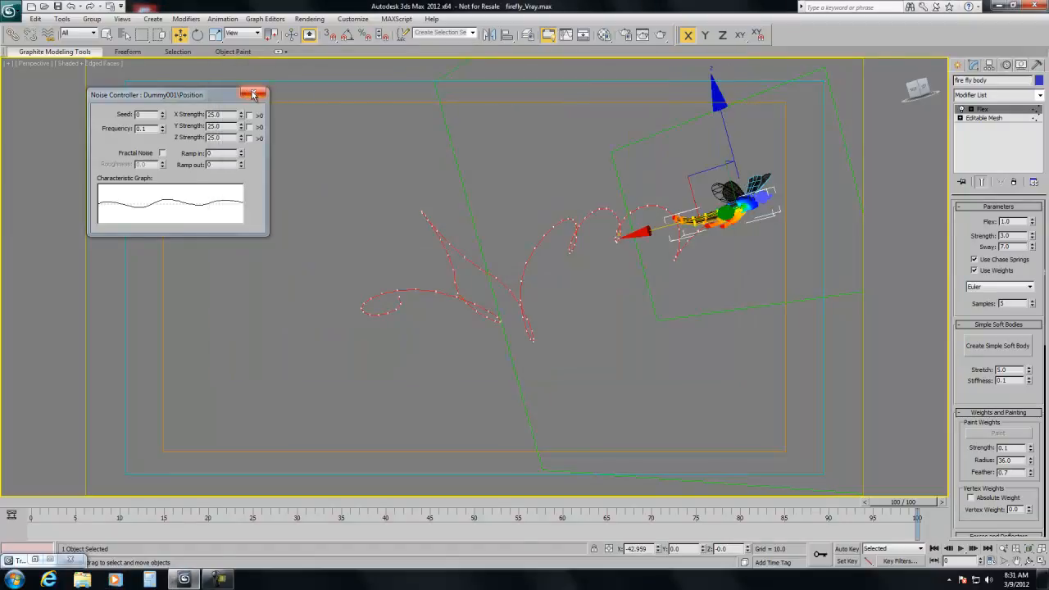
{"action": "left_click", "coordinate": [254, 93]}
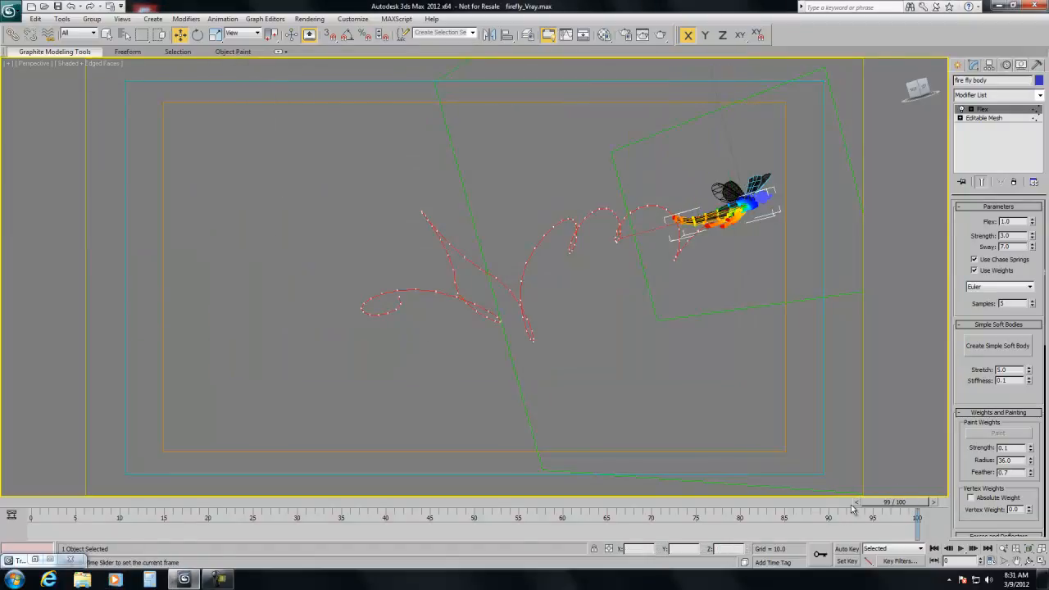